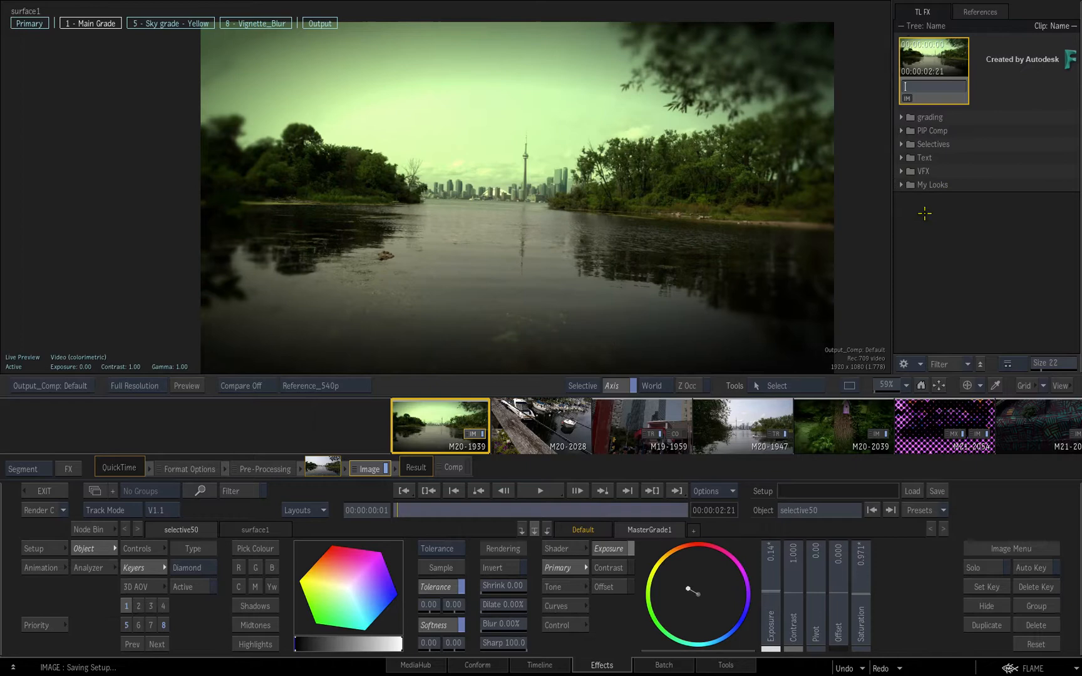
- Select the M20-2028 segment, then view the sequence in Conform and Batch with the Explorer alongside
left_click(540, 425)
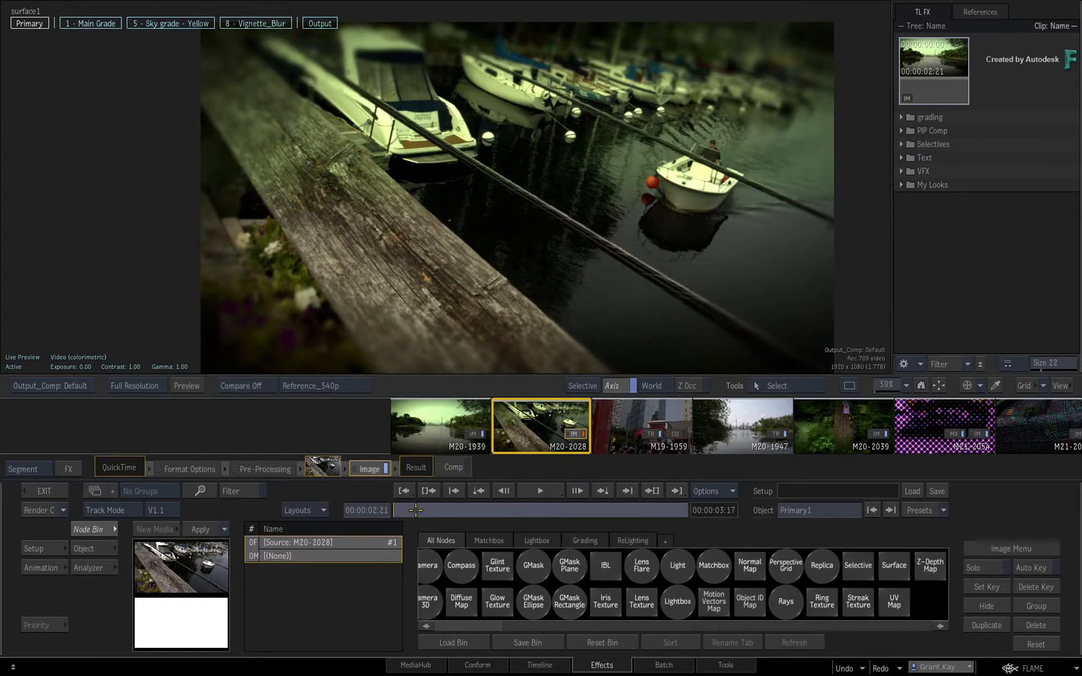
left_click(610, 491)
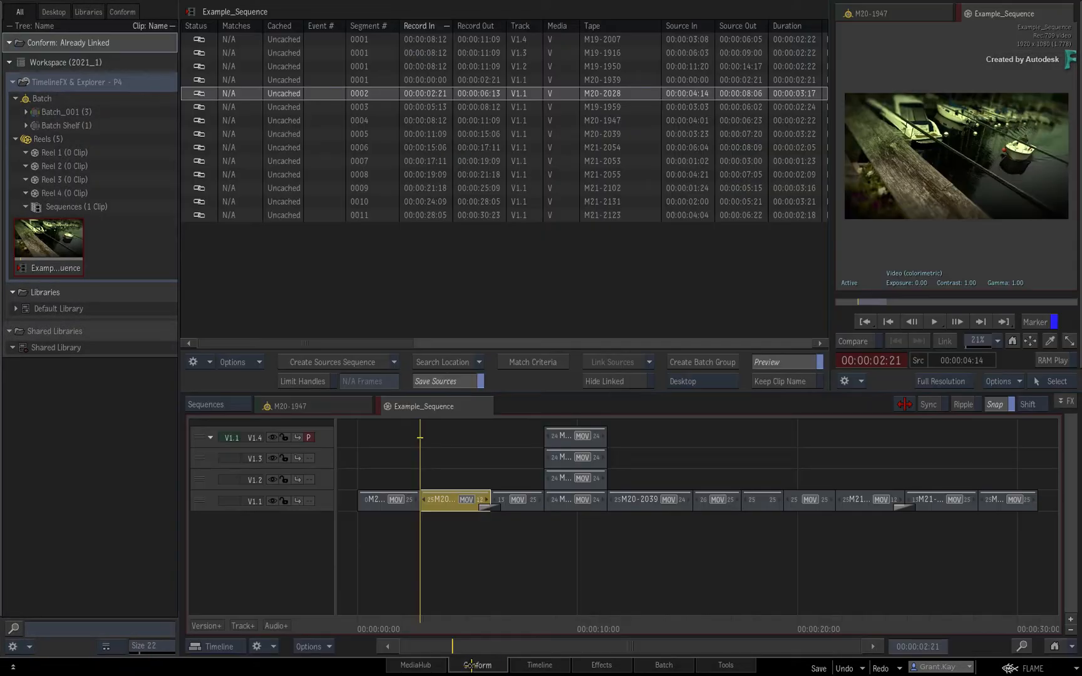
left_click(662, 665)
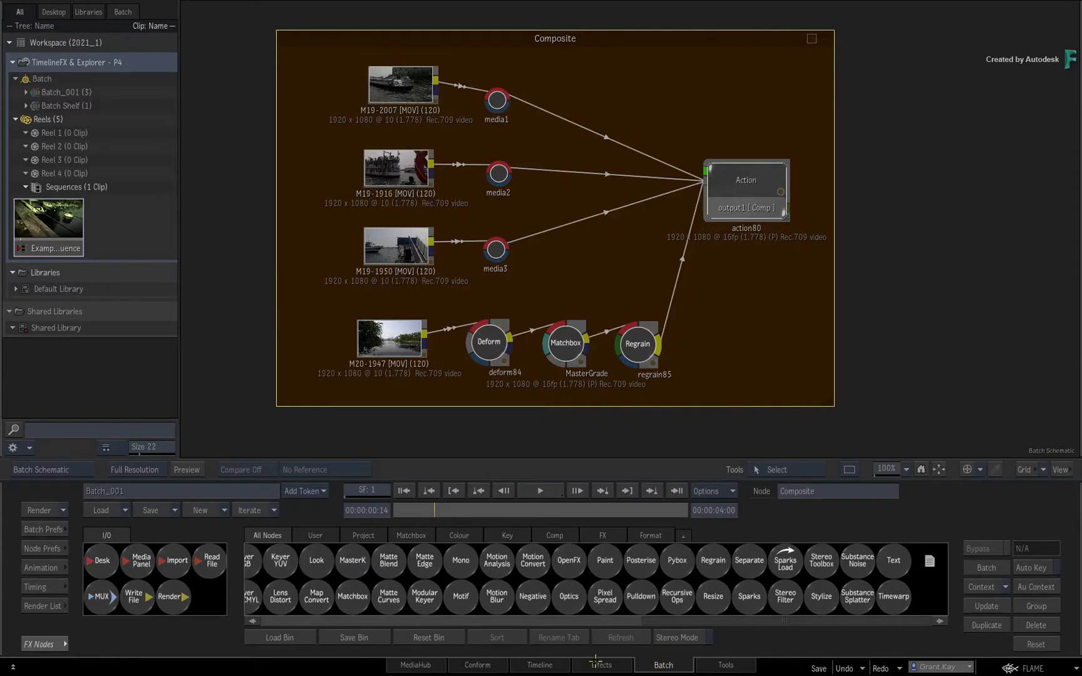
left_click(600, 665)
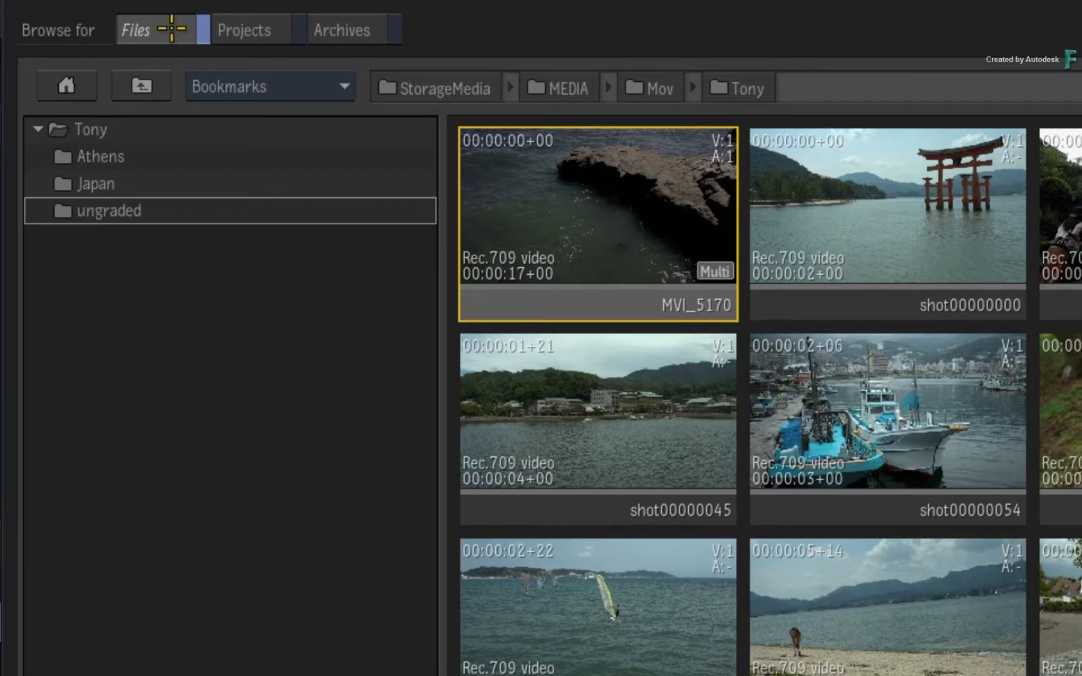
mouse_move(139, 115)
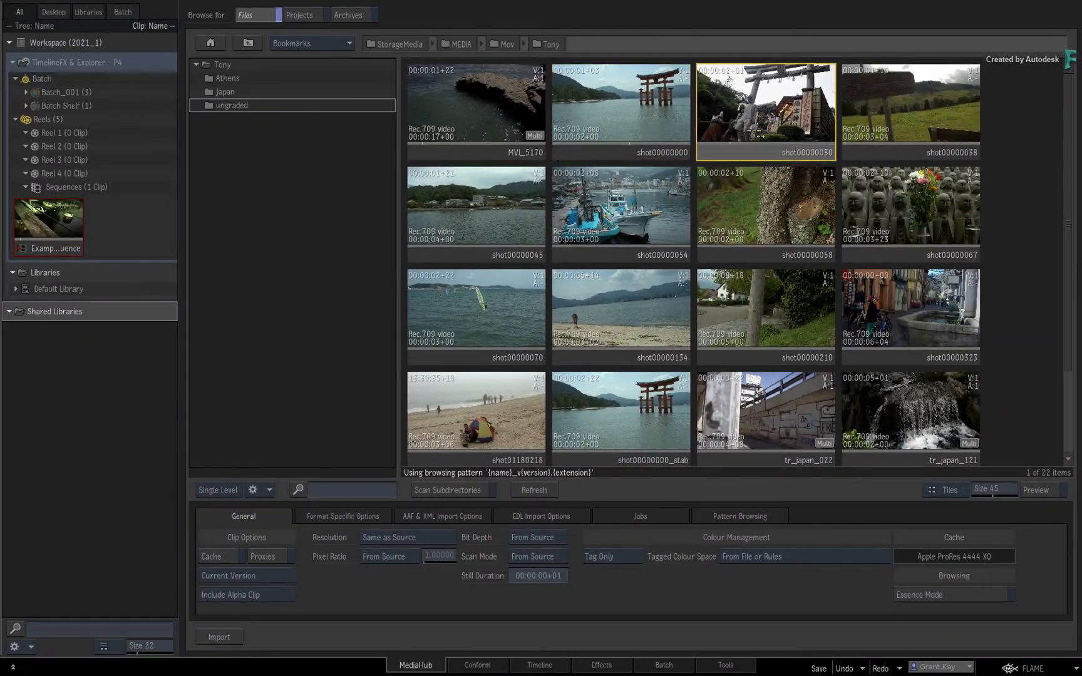
- Preview the shot00000038 and MVI_5170 clips in the ungraded folder, then switch to browsing Projects
left_click(909, 110)
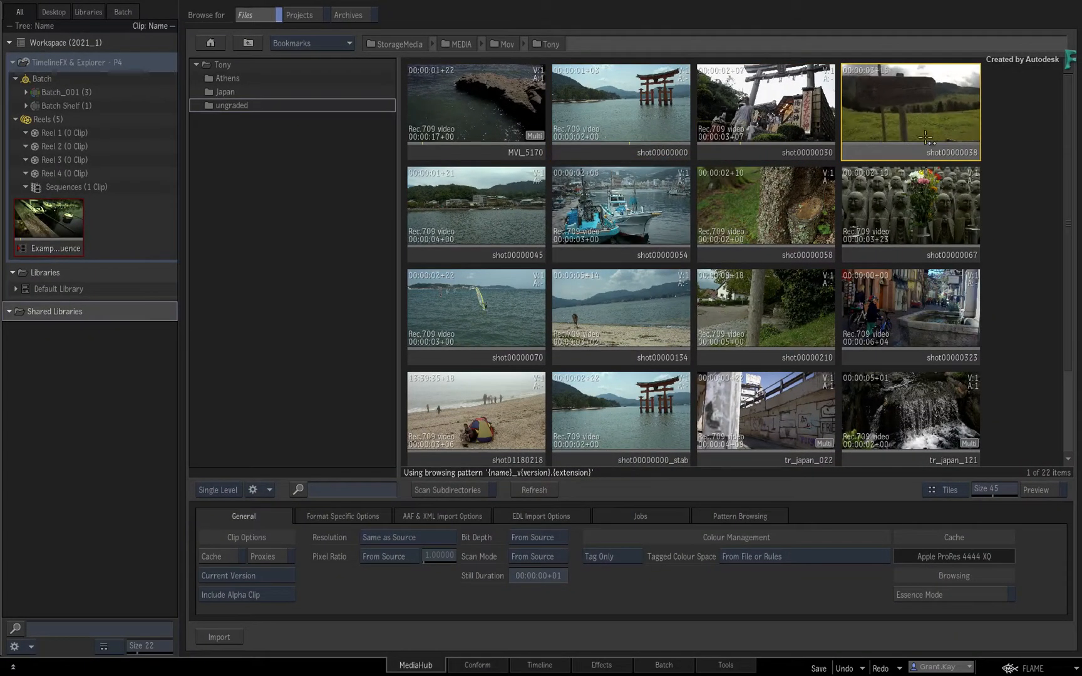
left_click(474, 107)
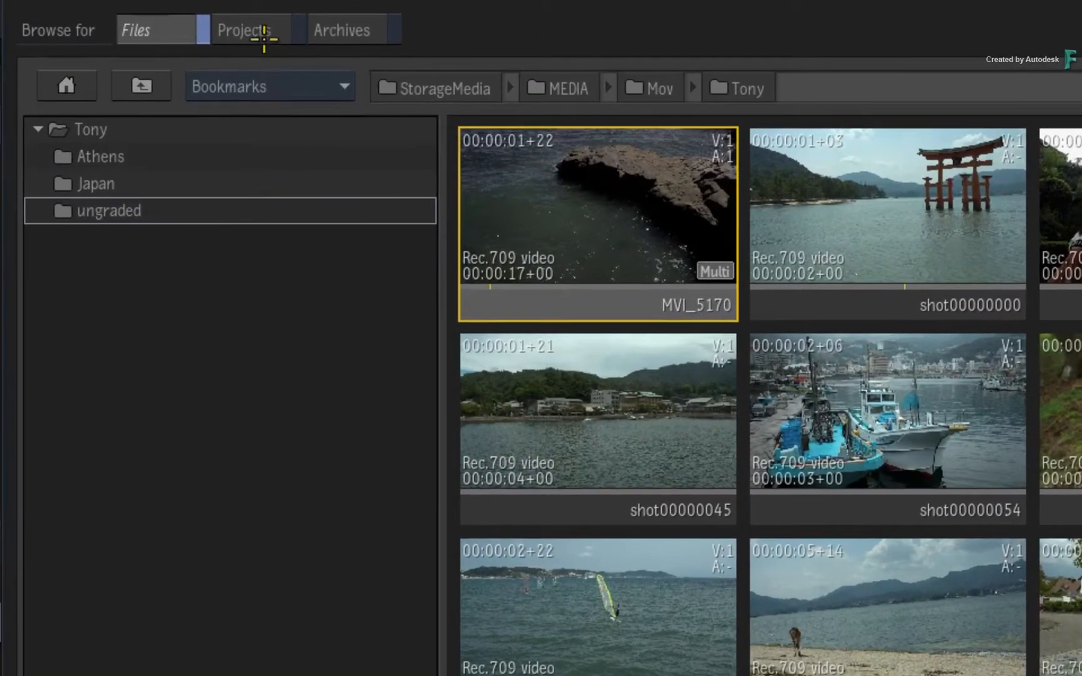
left_click(277, 19)
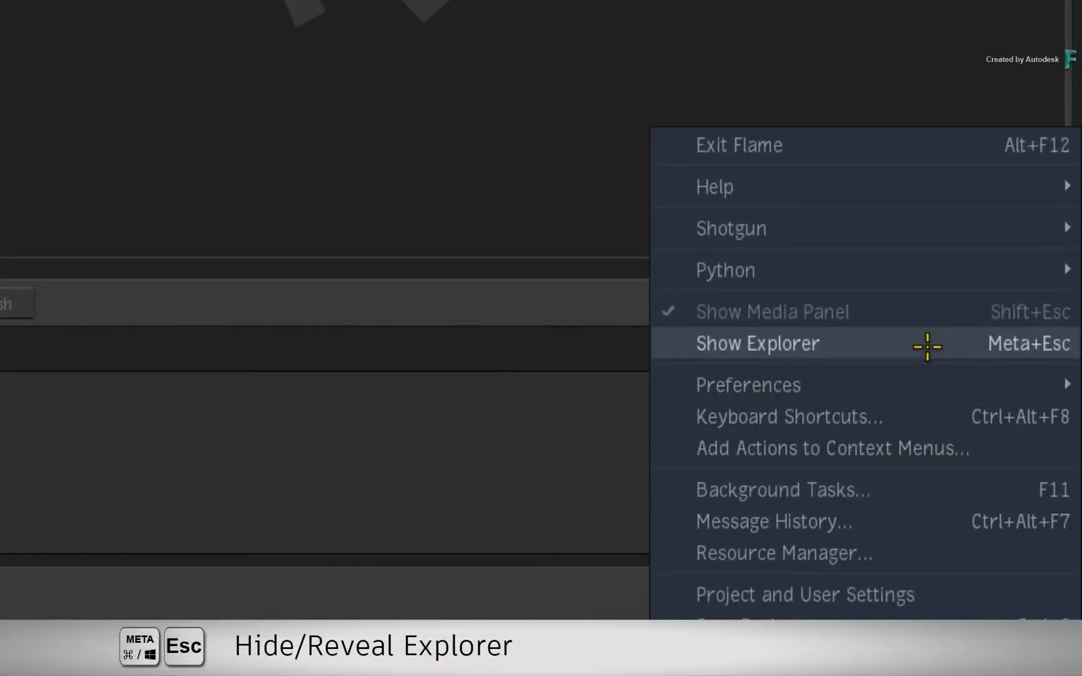
- Reveal the Explorer panel beside the project browser via Show Explorer
left_click(757, 343)
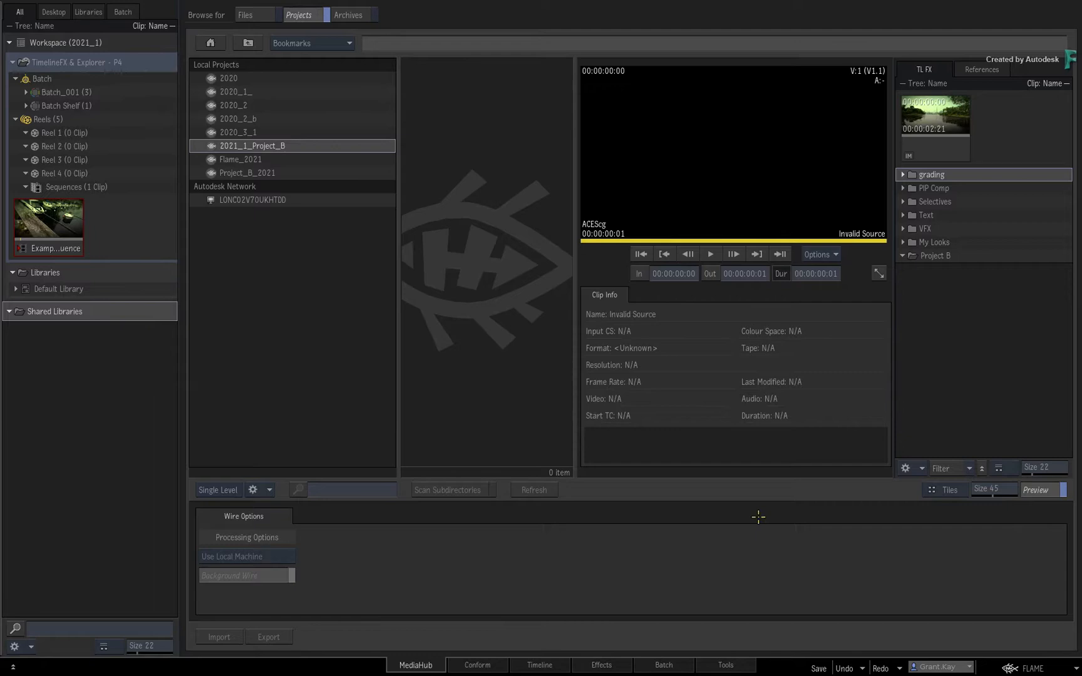
mouse_move(475, 260)
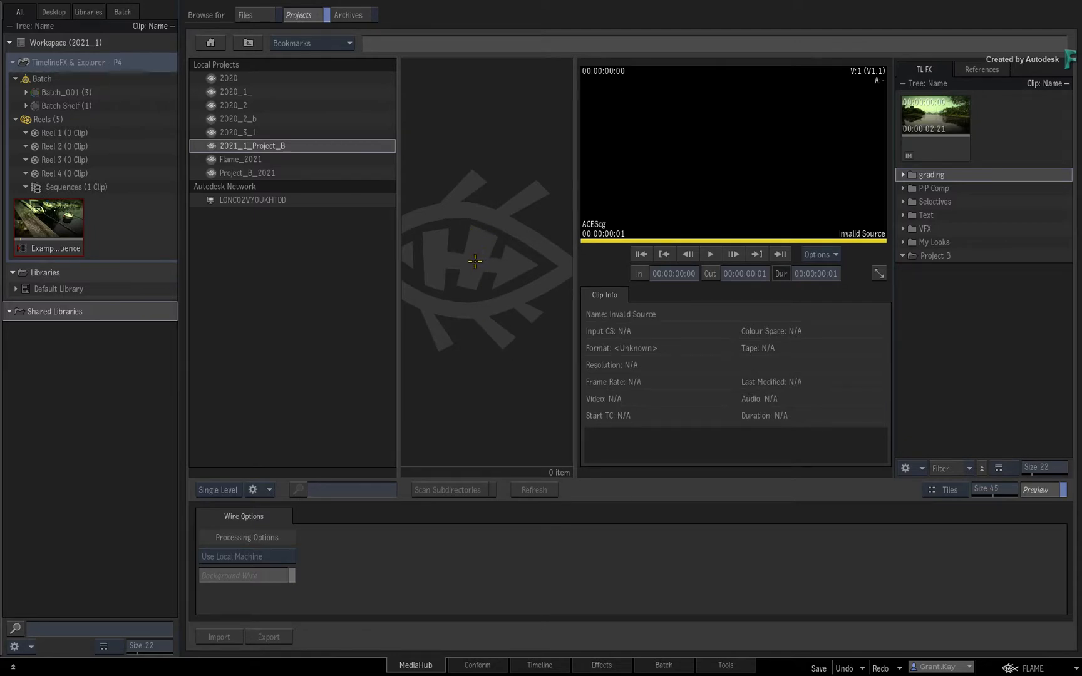
mouse_move(469, 265)
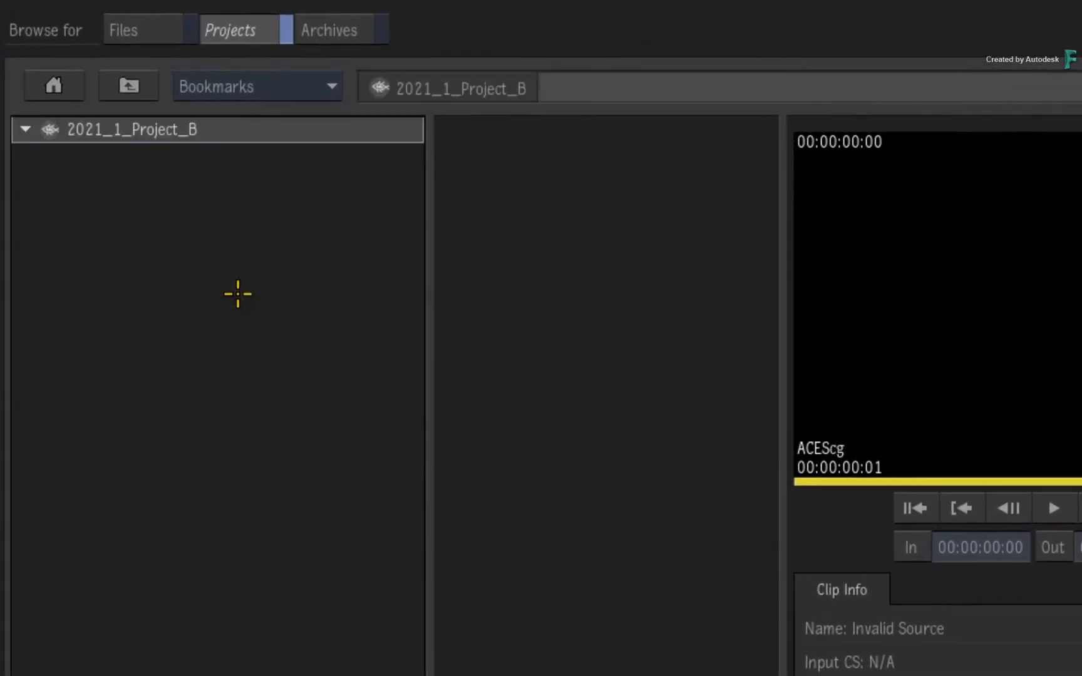
- Expand 2021_1_Project_B, enter its Workspace libraries and open the Timeline FX library
left_click(25, 131)
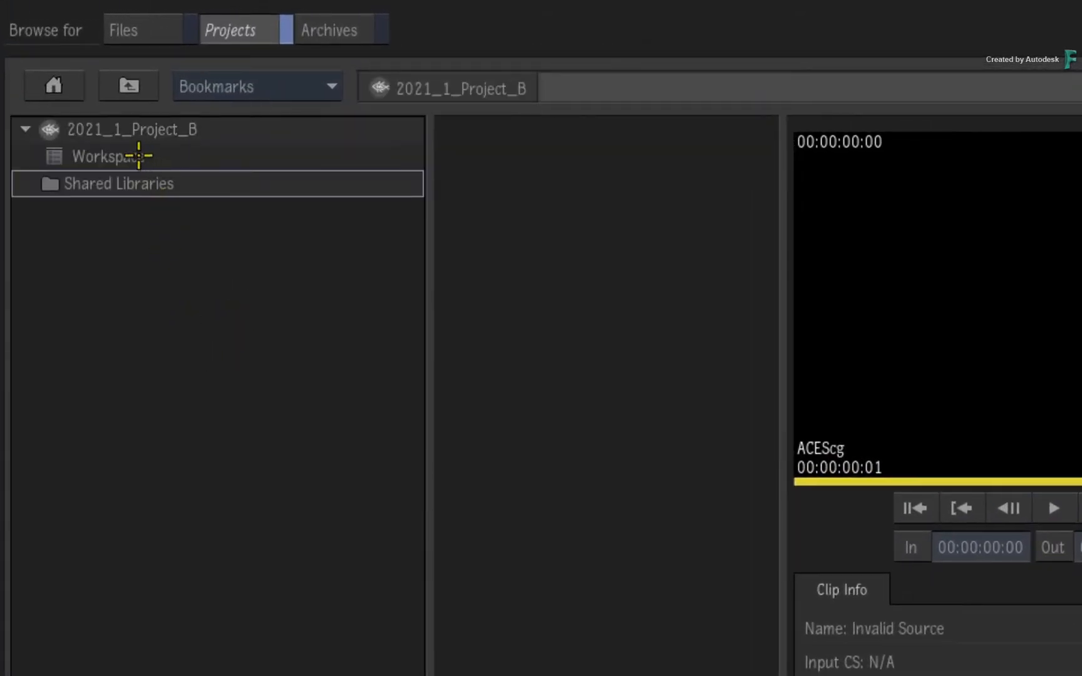
double_click(118, 183)
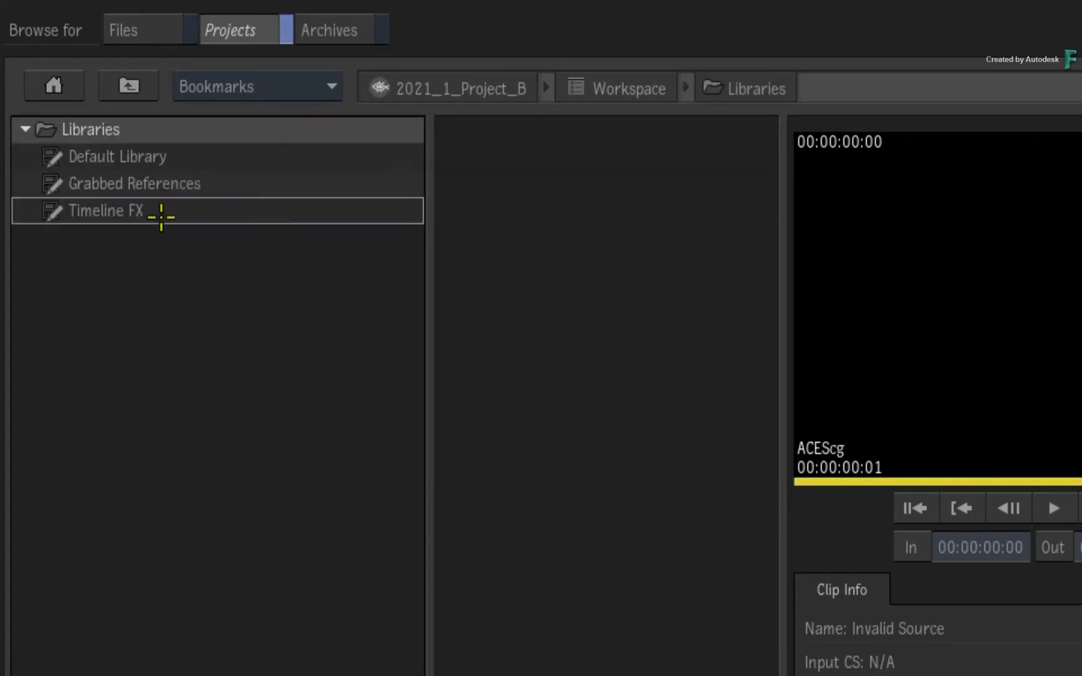
mouse_move(234, 183)
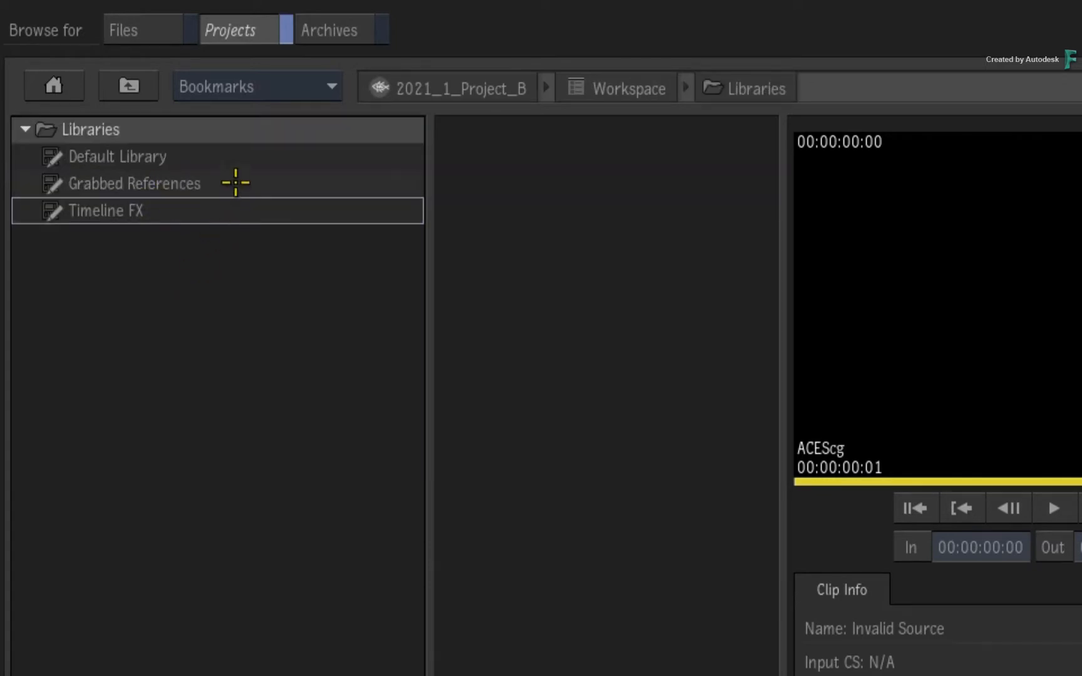
left_click(134, 183)
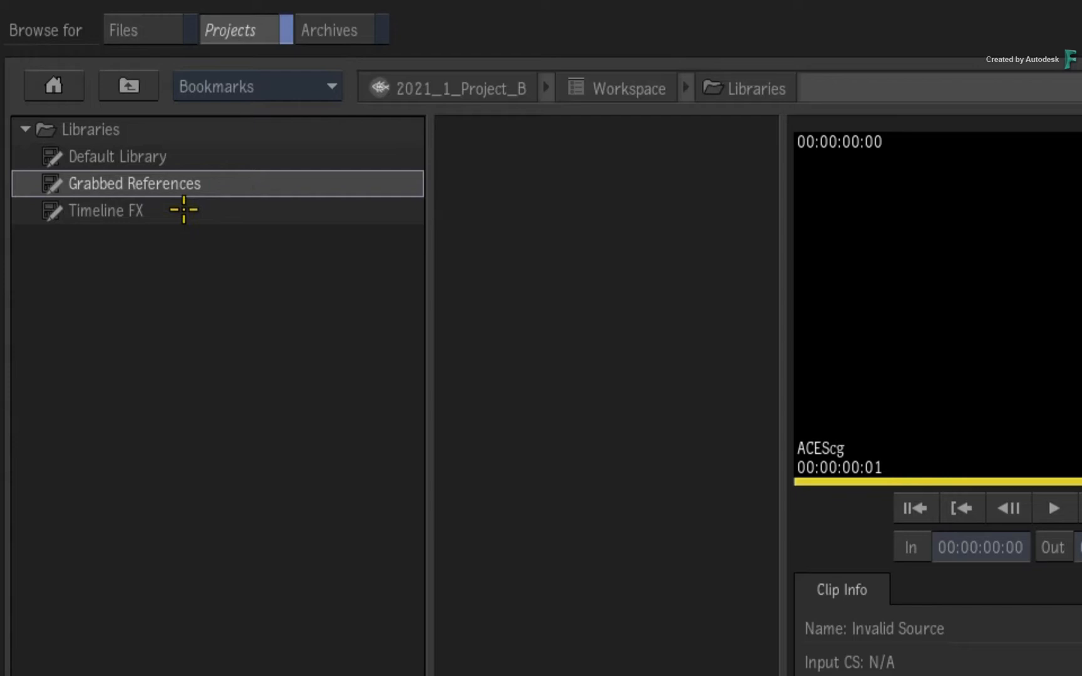
left_click(107, 211)
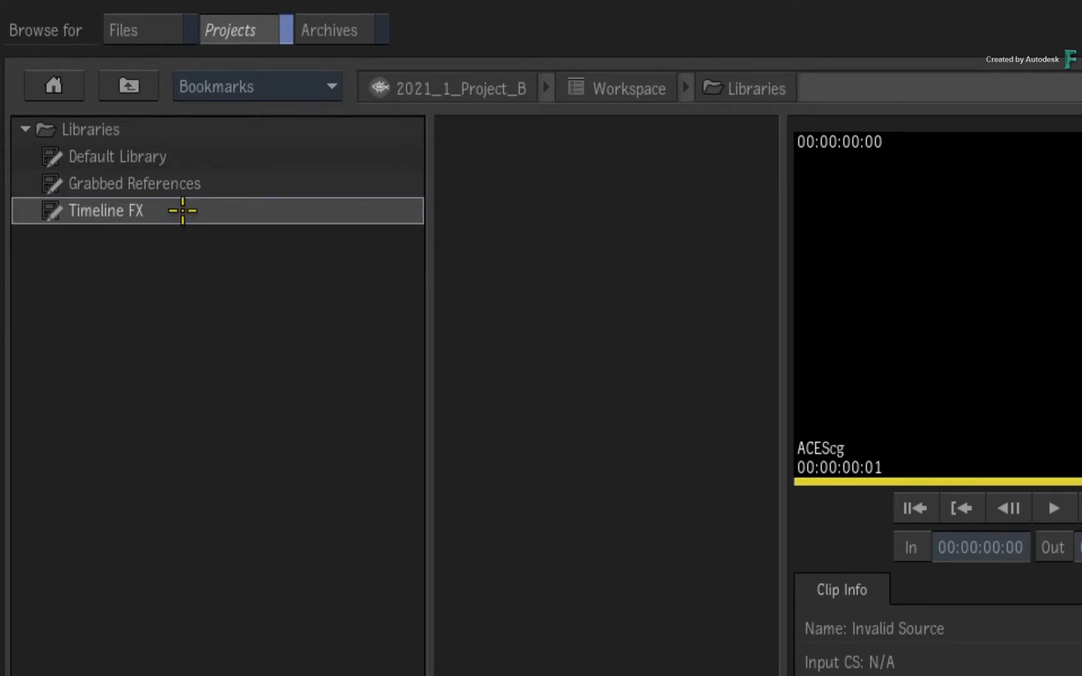
double_click(105, 210)
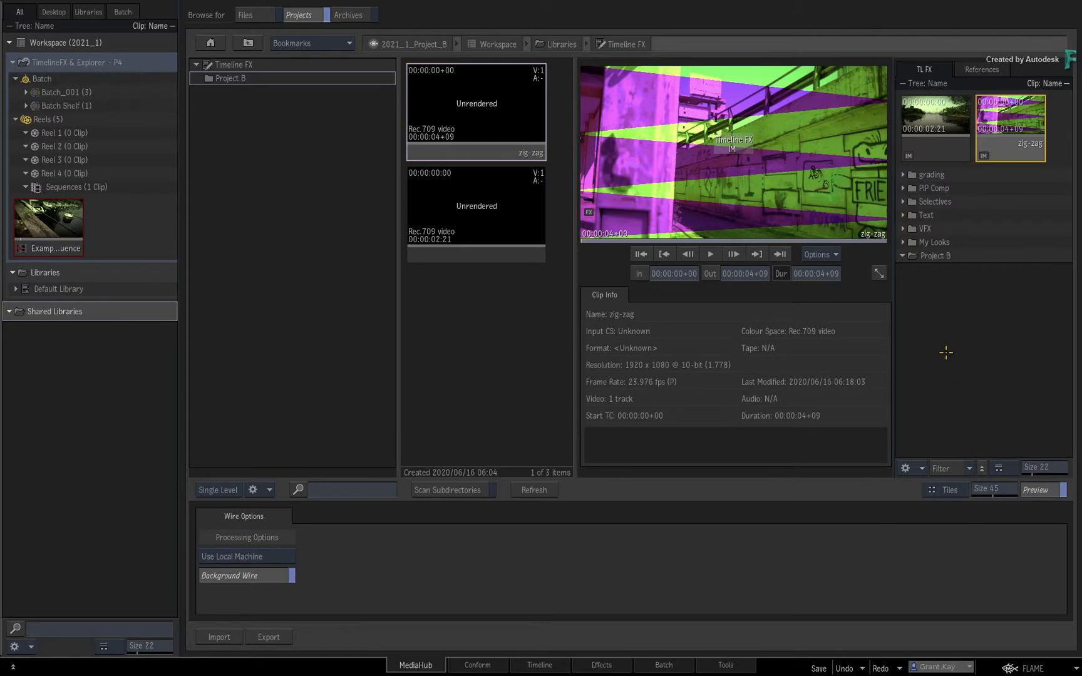
mouse_move(566, 302)
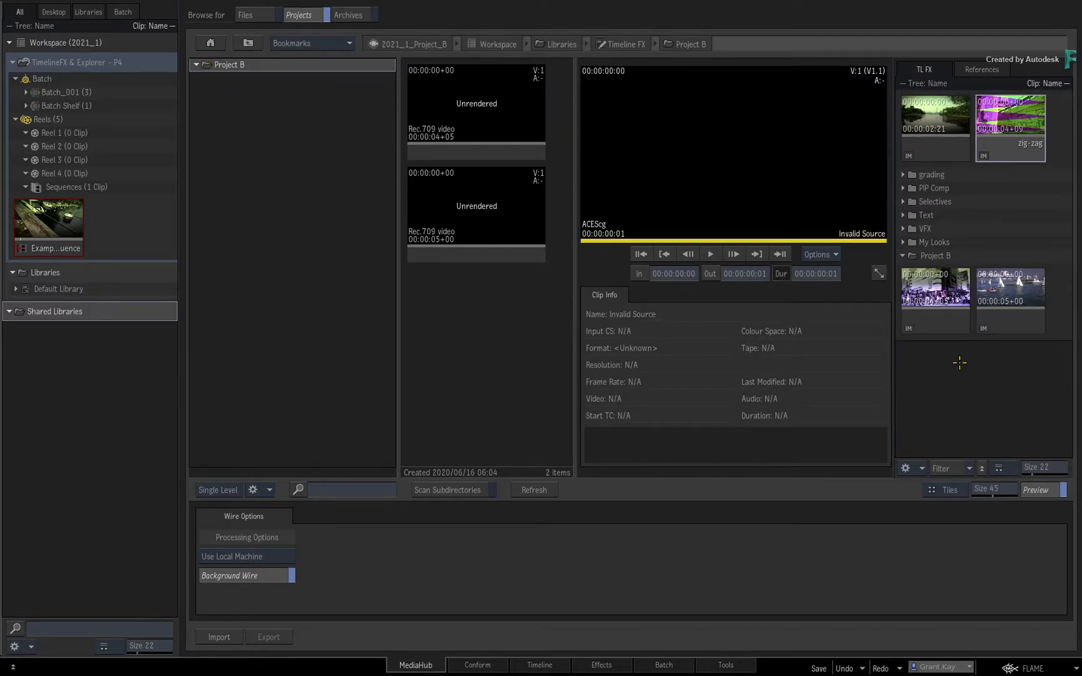
mouse_move(965, 377)
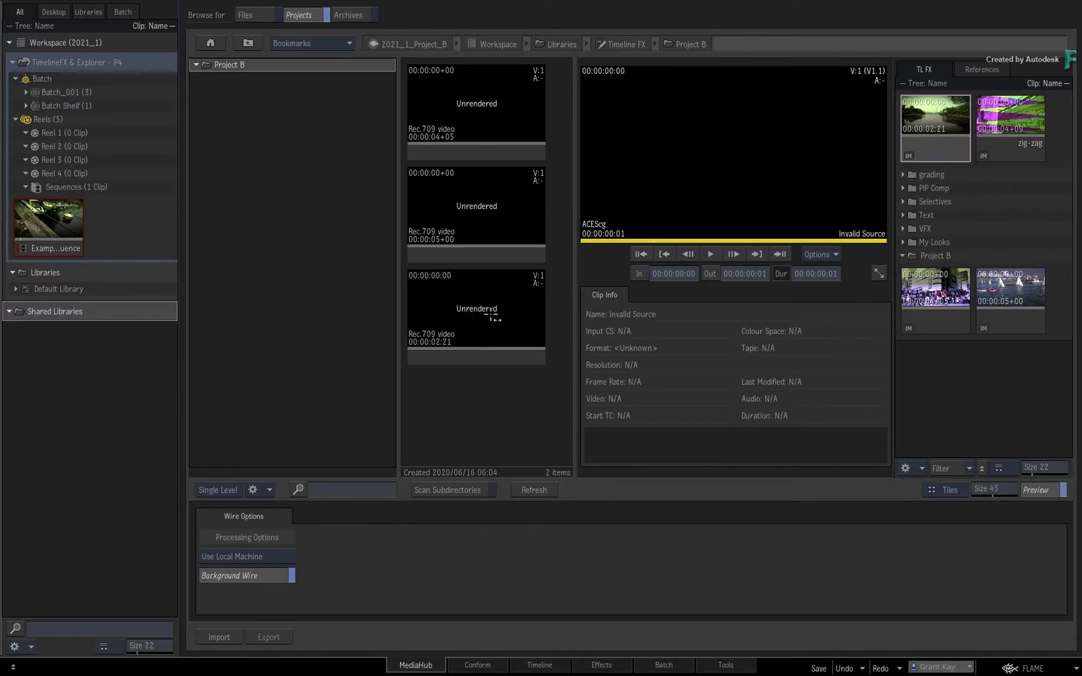
- Preview the copied lake grading setup in Project B, then navigate back into the Timeline FX library
left_click(476, 308)
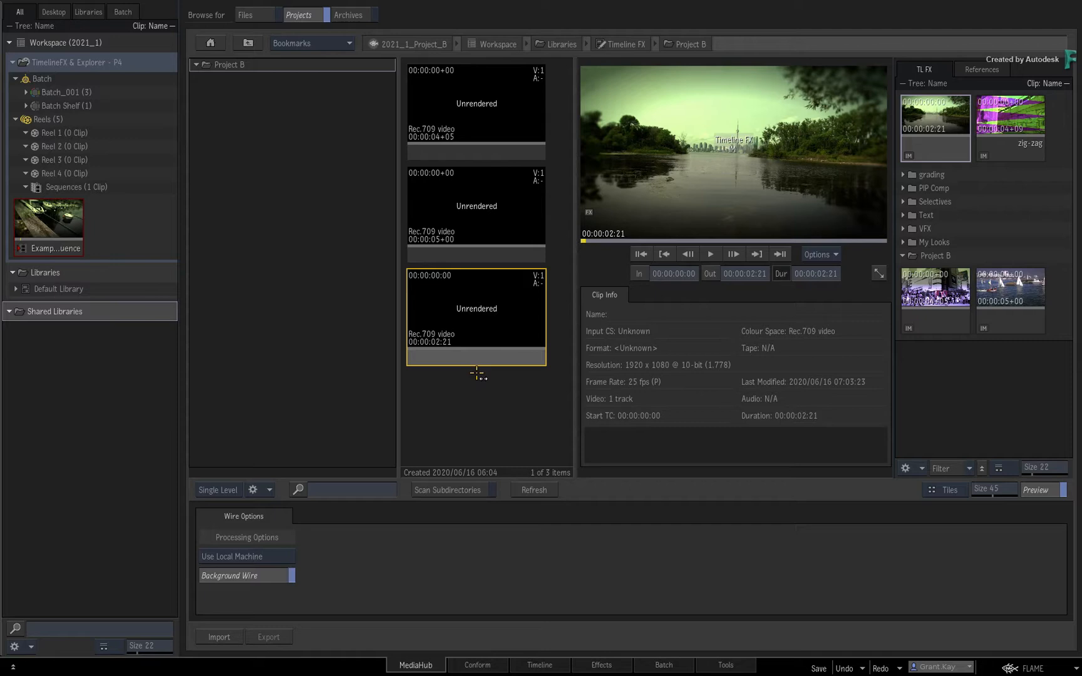
left_click(247, 42)
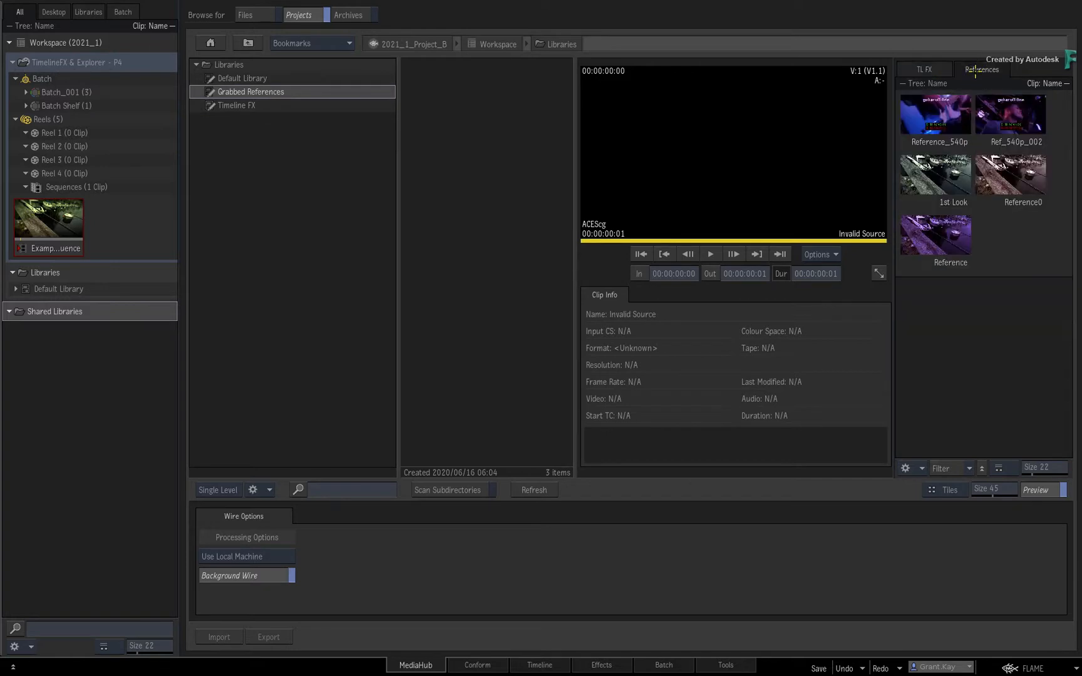
double_click(249, 92)
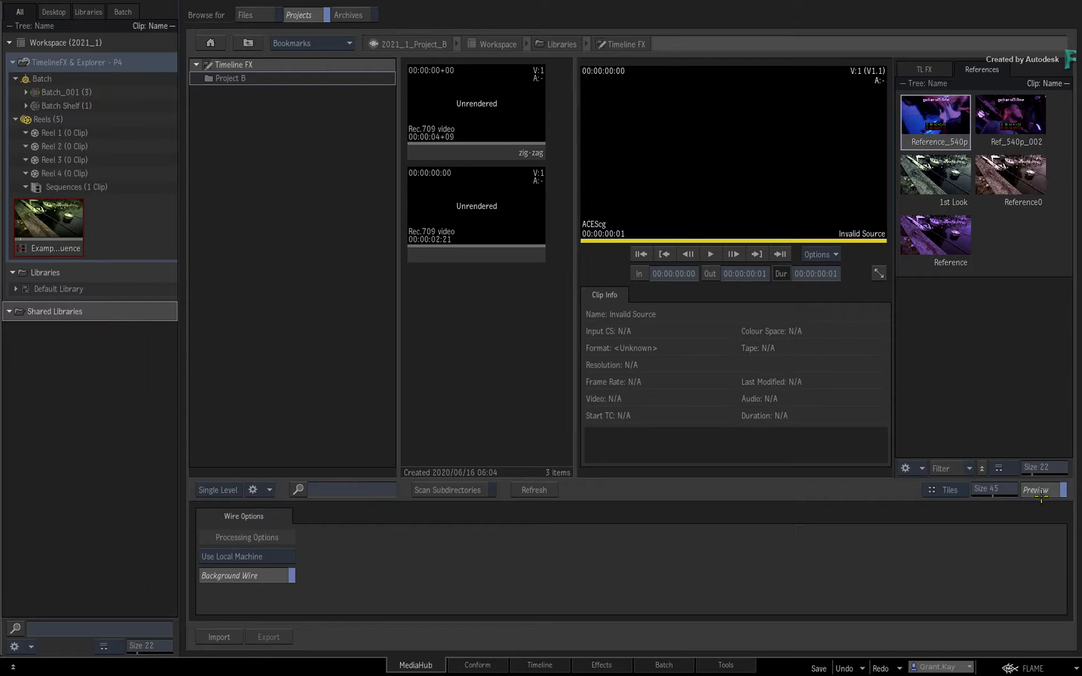
- Hide the preview, show the TL FX setups and expand the zig-zag entry copied into Shared Libraries
left_click(1037, 490)
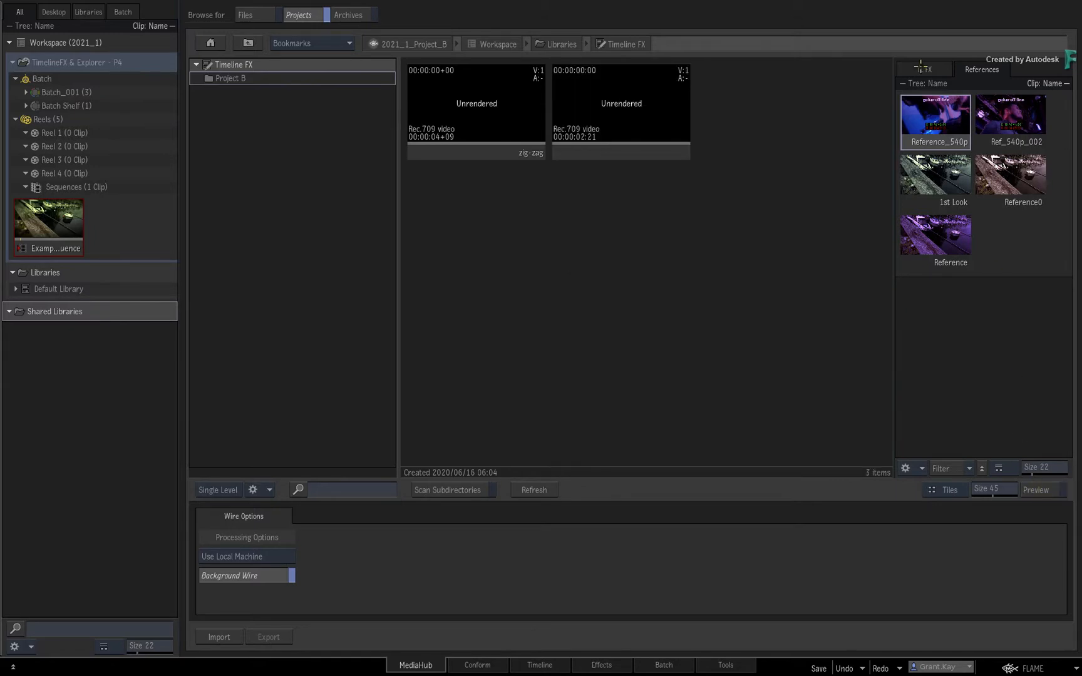
left_click(925, 70)
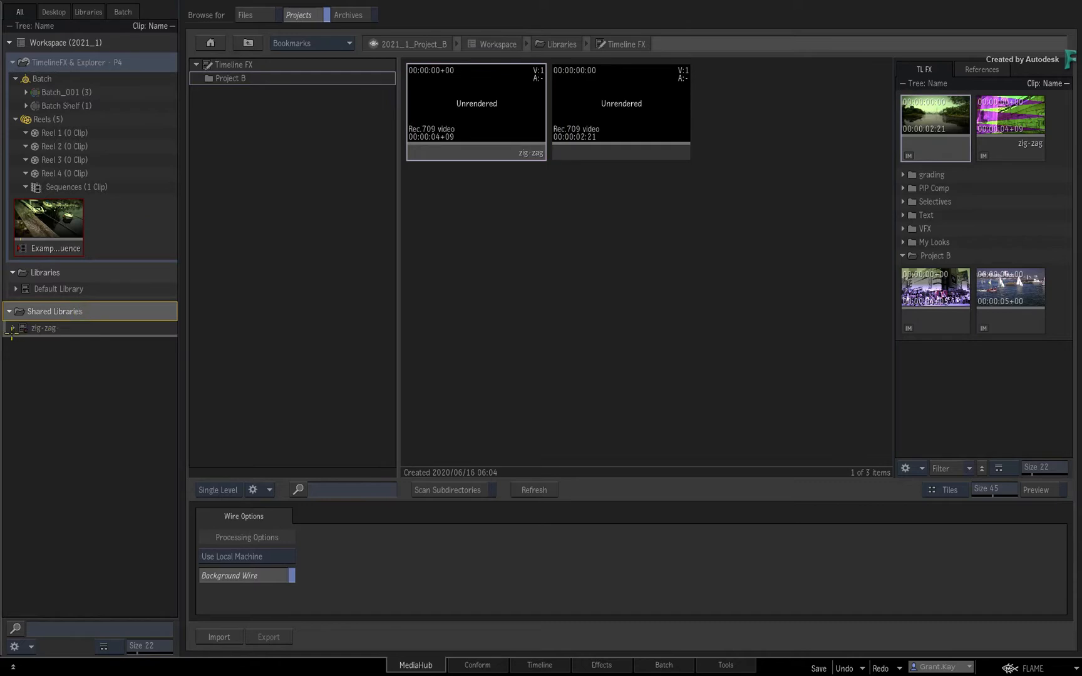
left_click(13, 328)
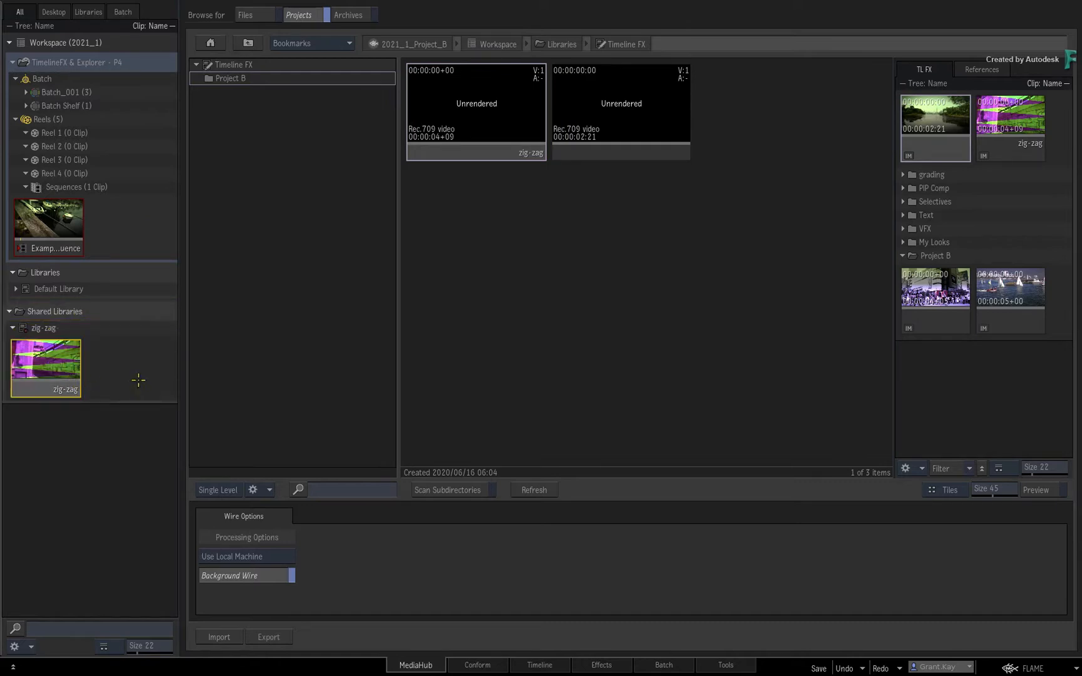
mouse_move(133, 379)
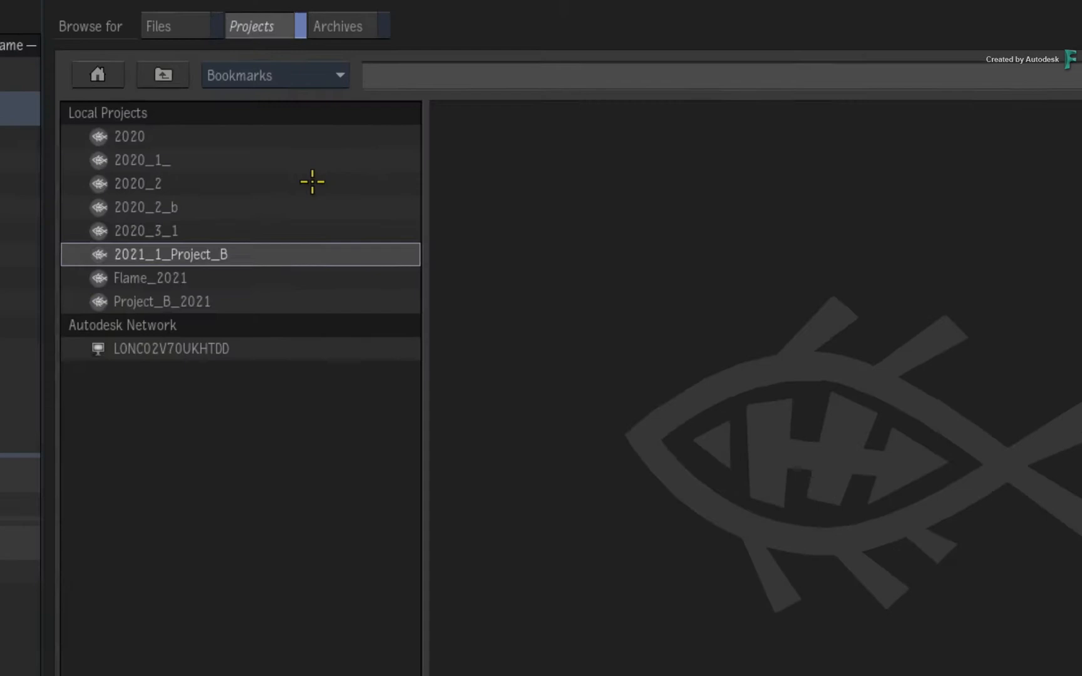
- Create the new archive 2021_1_Archive from the Archives tab and archive its pending 7.91 MB clip
left_click(337, 25)
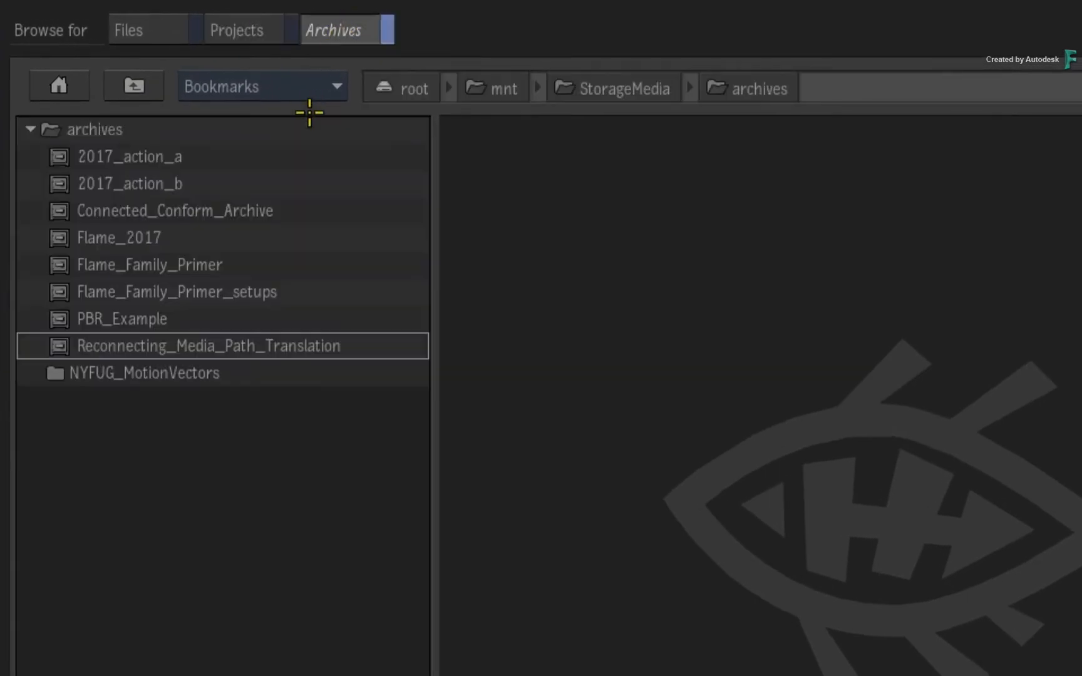
left_click(231, 637)
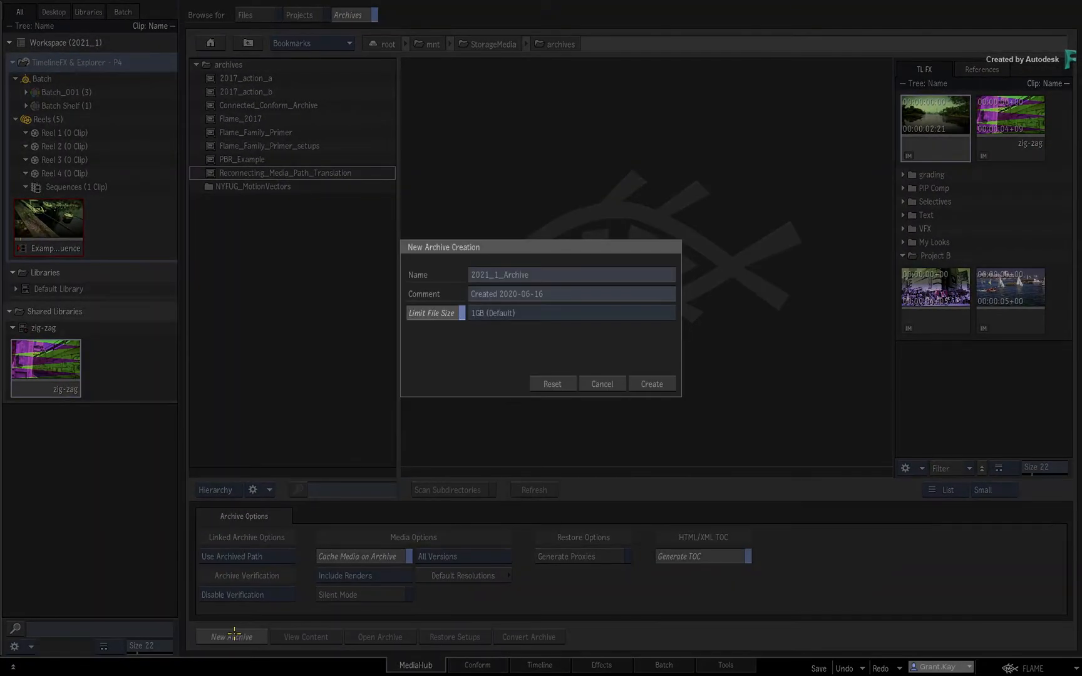
left_click(650, 383)
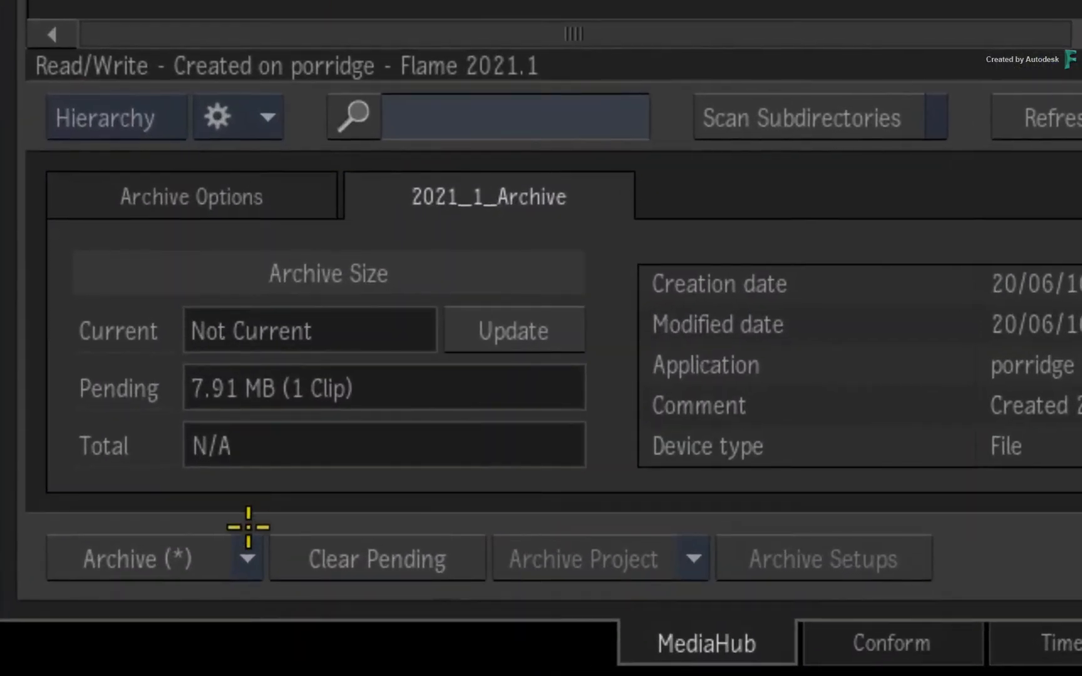
left_click(191, 195)
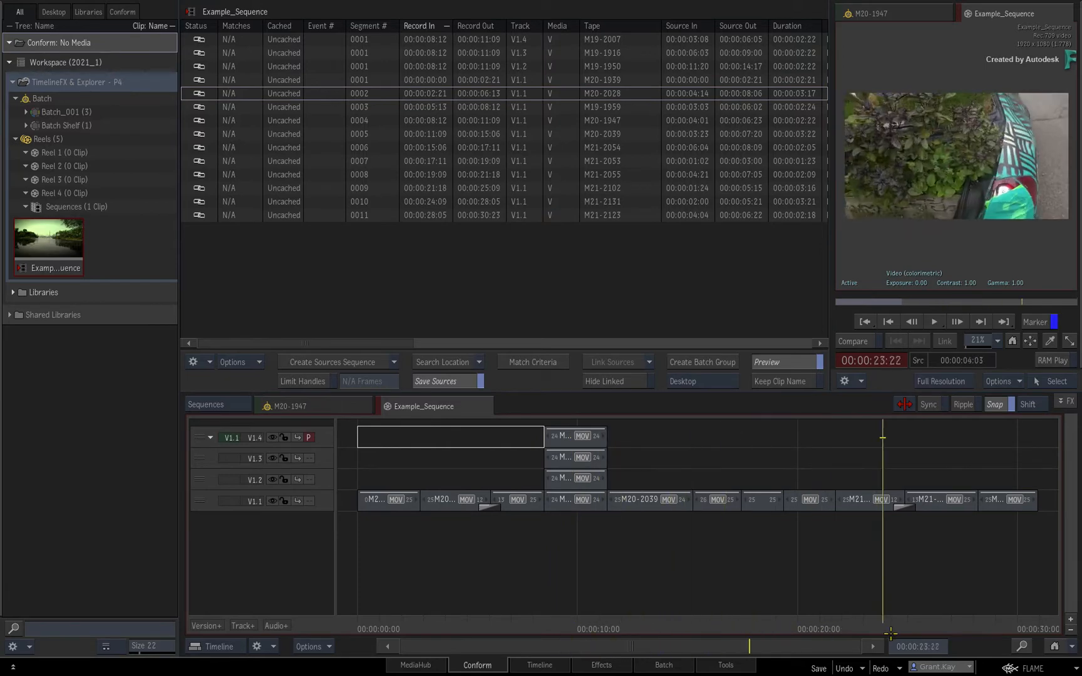
- Scrub the Example_Sequence playhead to around 13 seconds in the Conform view
left_click(655, 612)
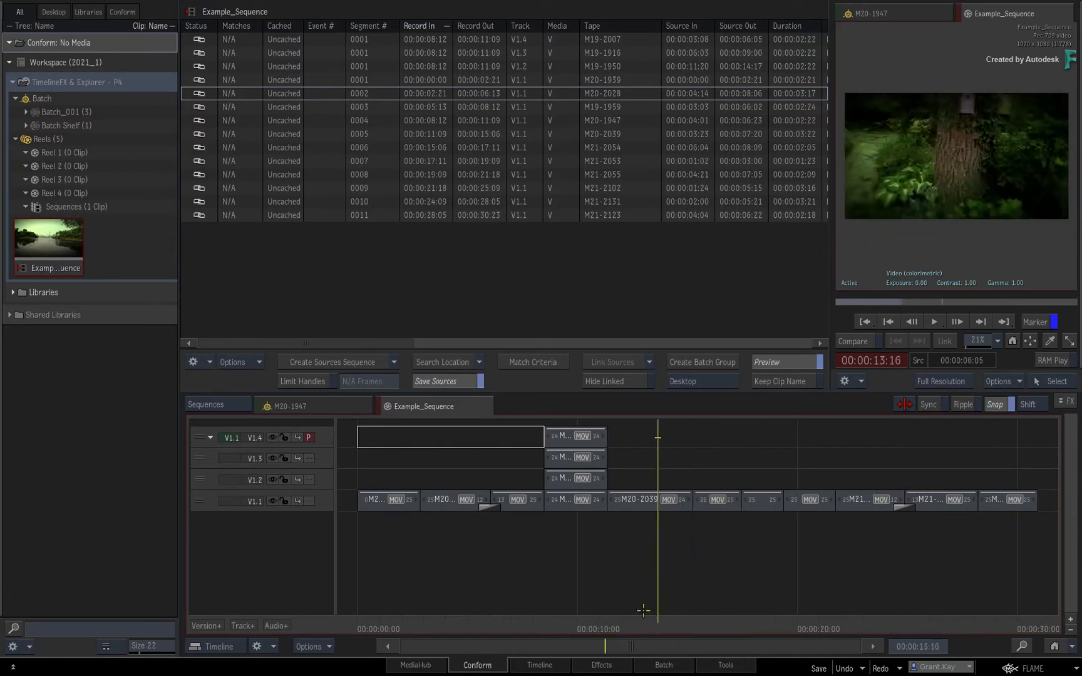
left_click(387, 437)
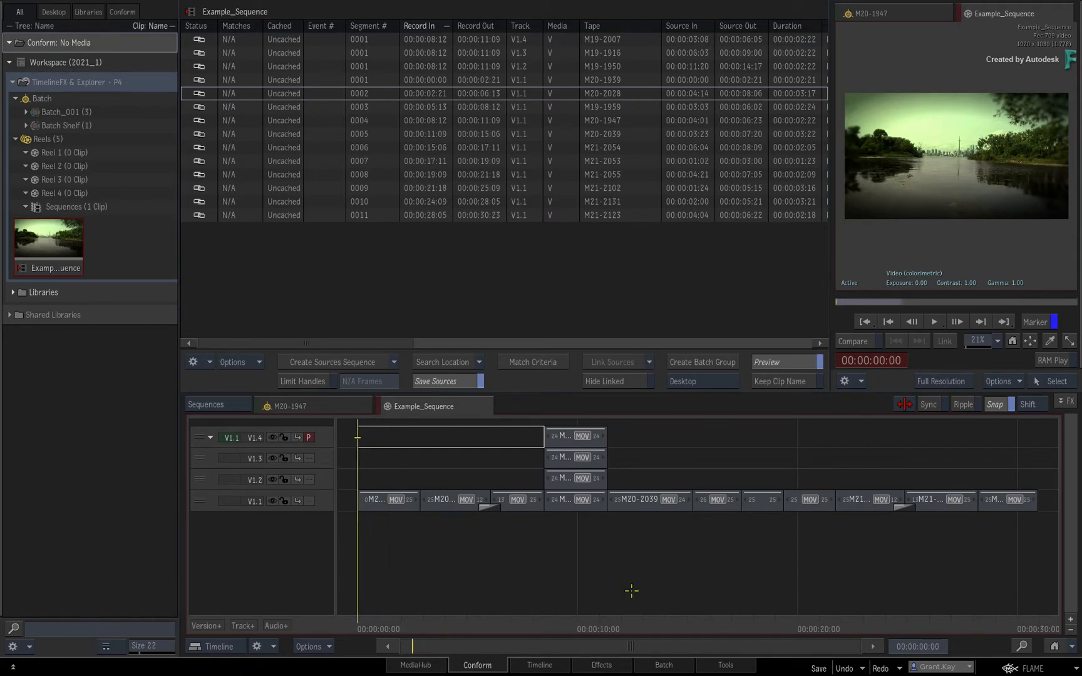
mouse_move(665, 568)
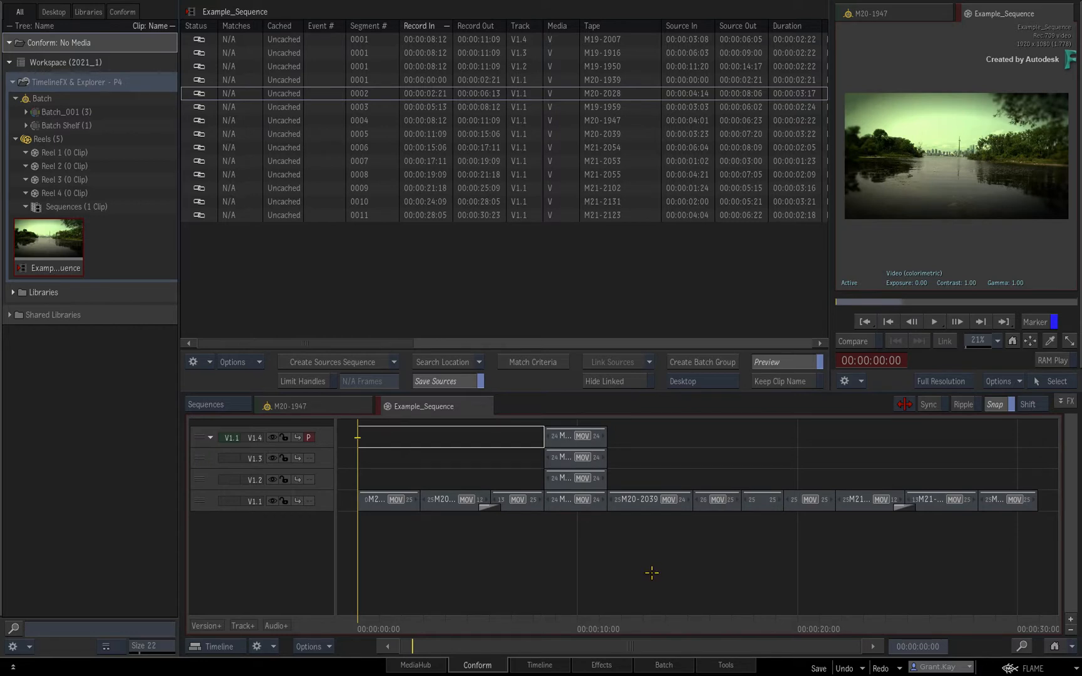
mouse_move(653, 569)
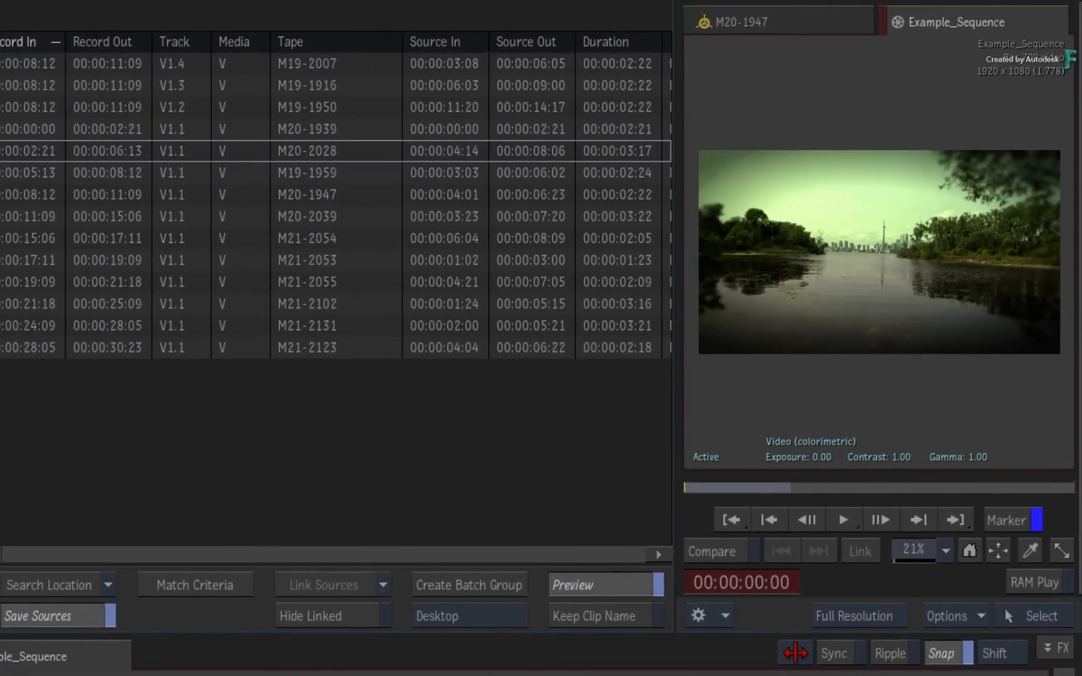
mouse_move(598, 501)
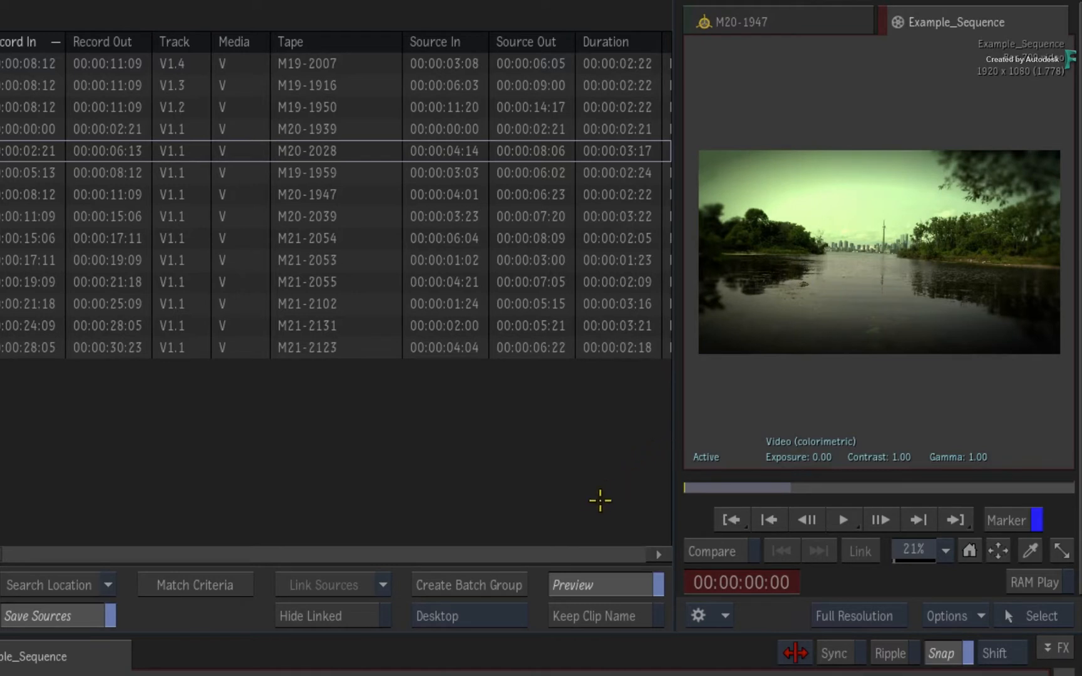
mouse_move(610, 575)
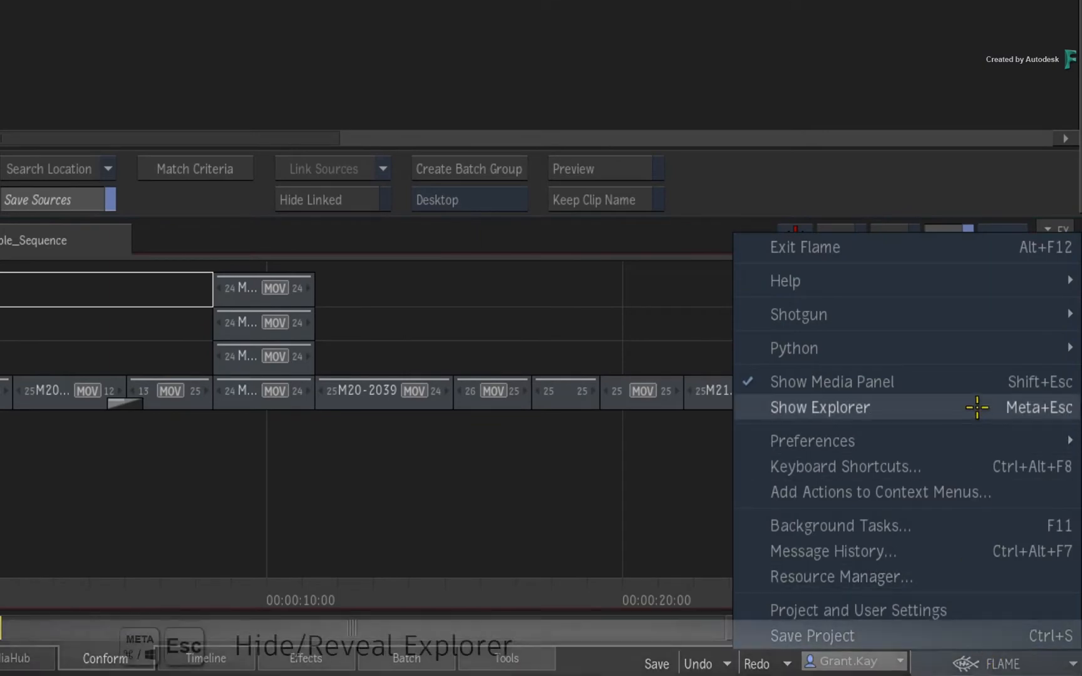
- Show the Explorer listing the TL FX setups, including zig-zag, beside the Conform segment list
left_click(819, 407)
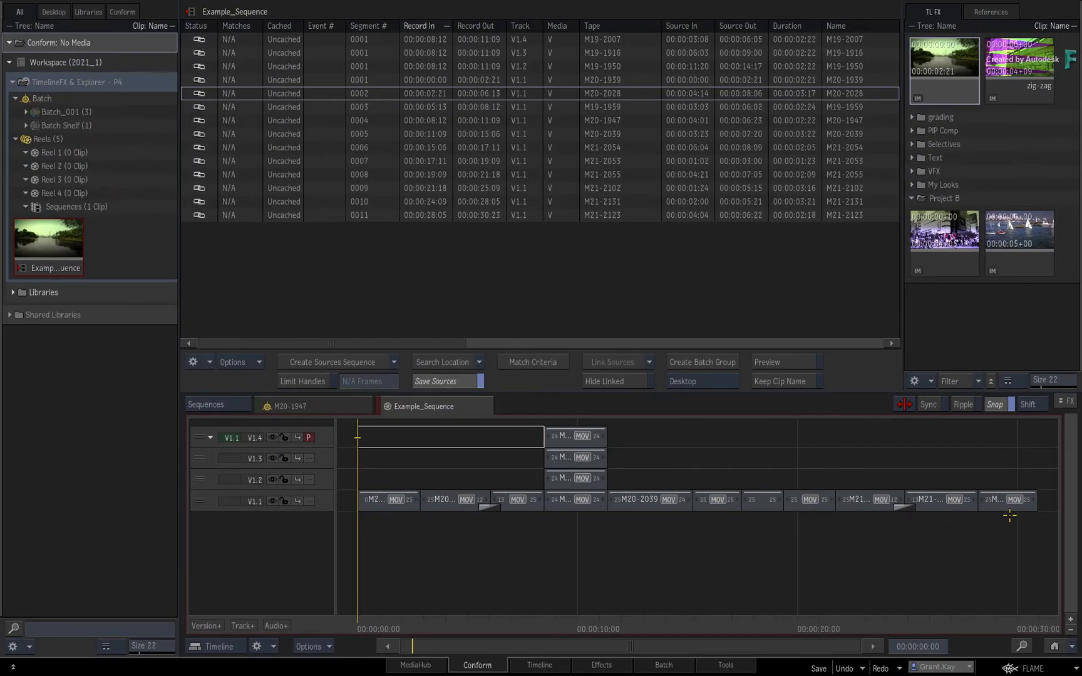
left_click(766, 362)
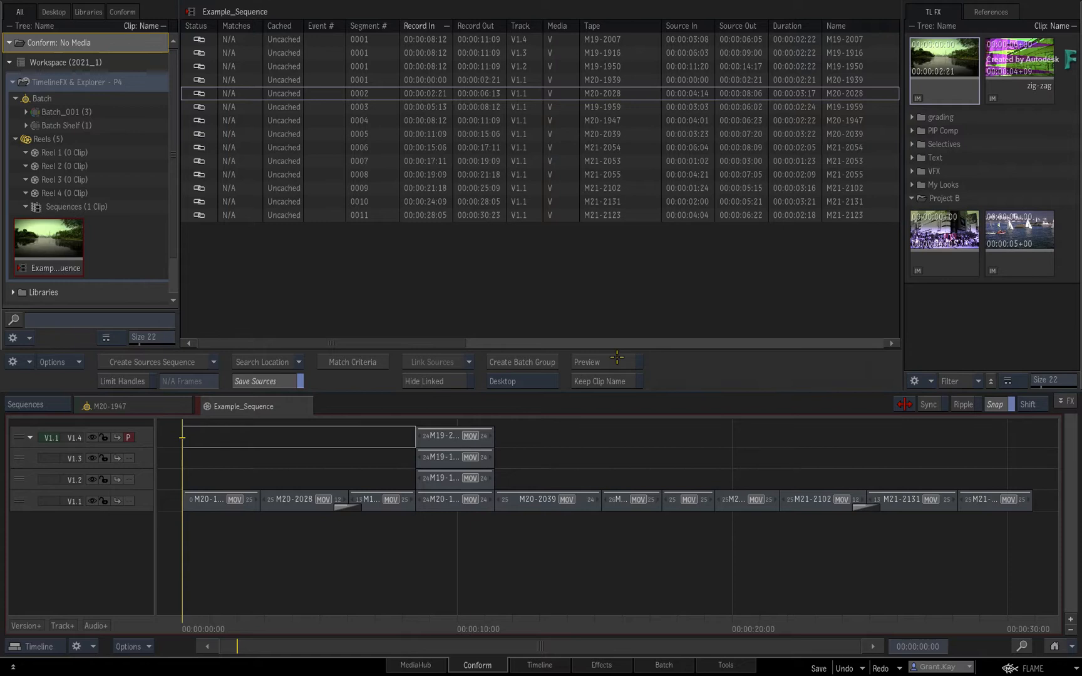
- Switch to the Timeline view with the Explorer hidden and bring up the Show Explorer menu entry
left_click(586, 362)
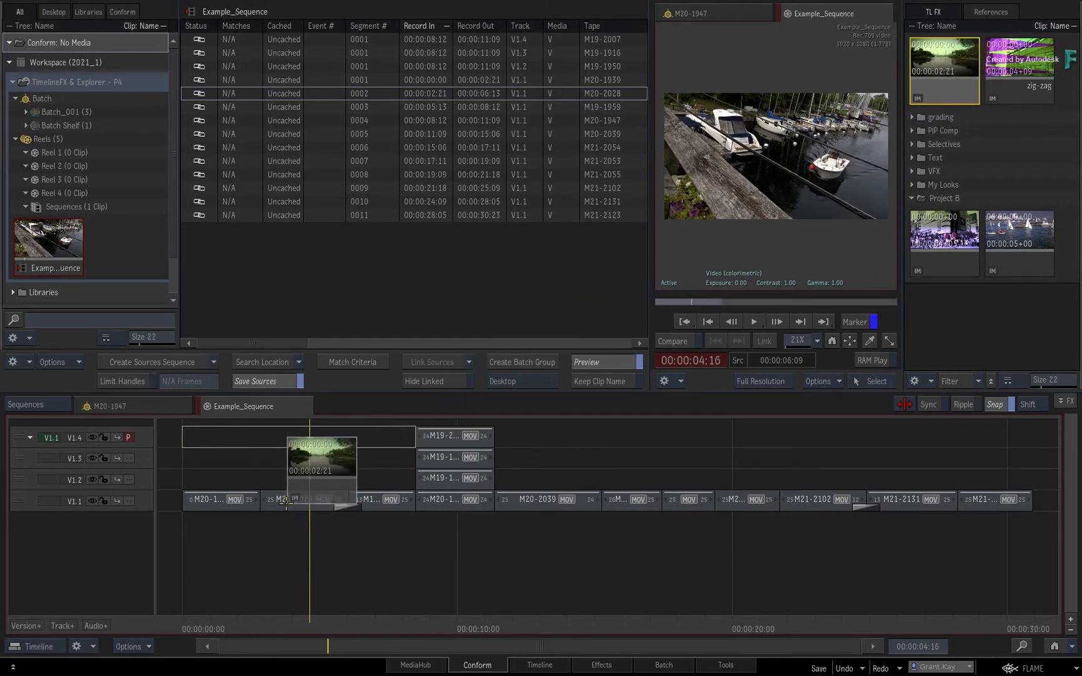
left_click(297, 498)
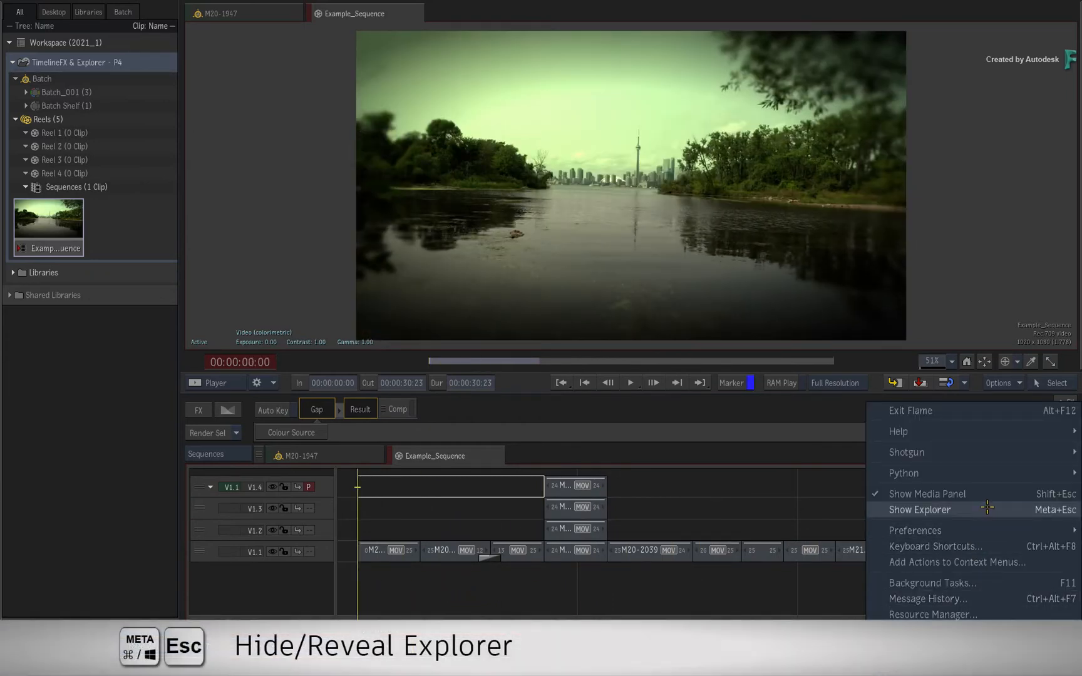
- Reveal the Explorer beside Example_Sequence and drop the stored lake TL FX setup onto the viewer segment
left_click(919, 510)
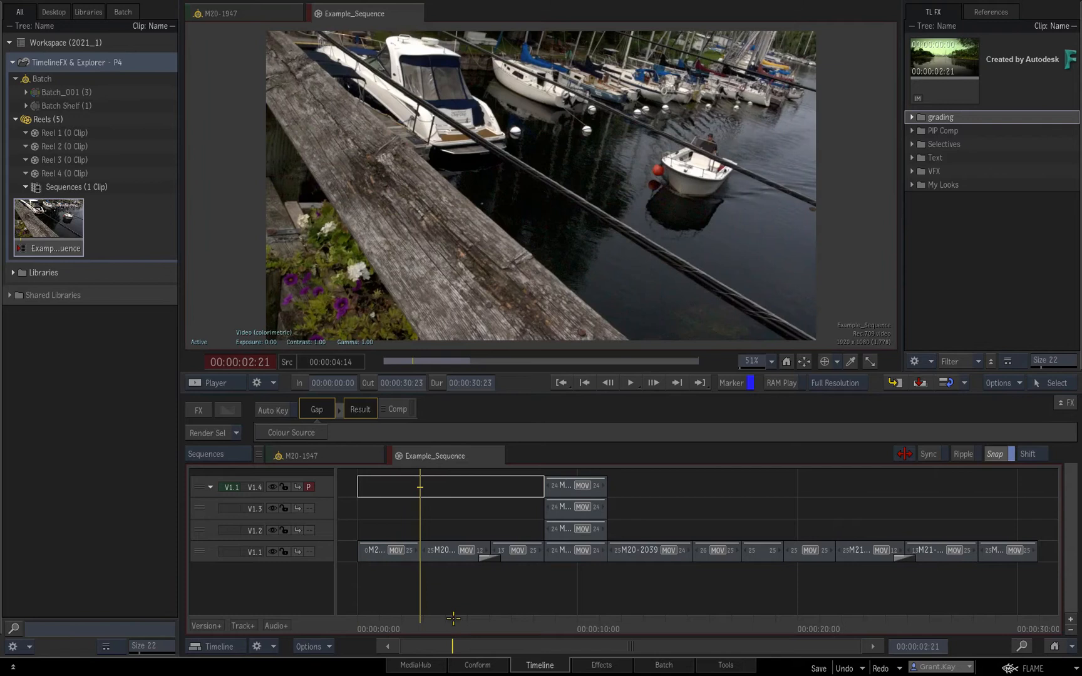
mouse_move(997, 190)
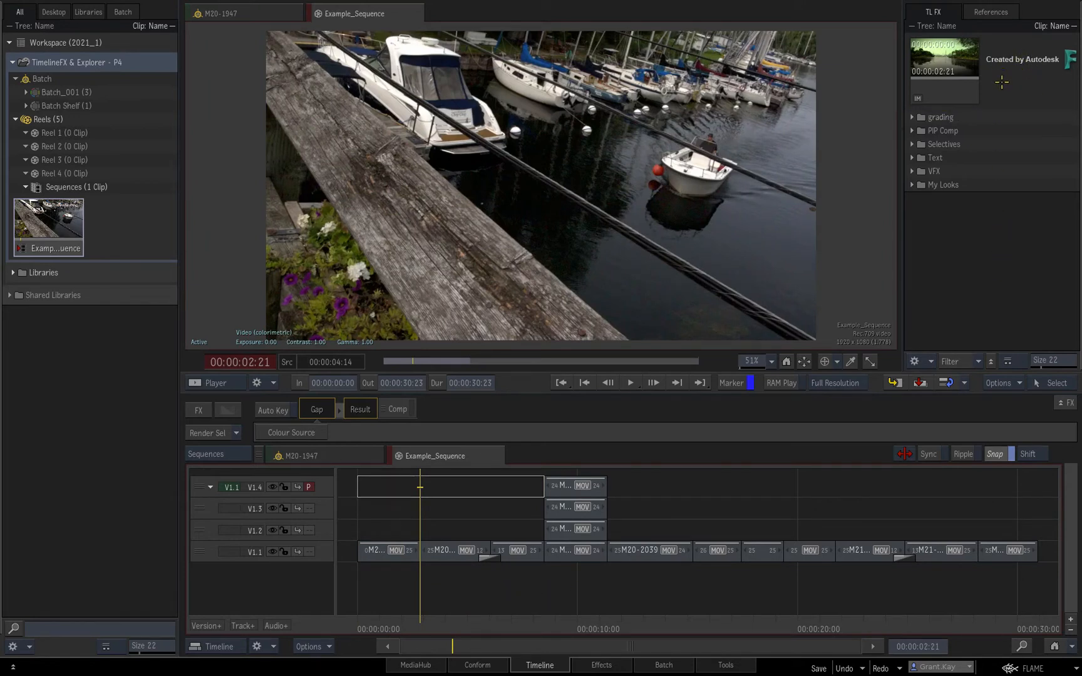
left_click_drag(944, 58, 873, 182)
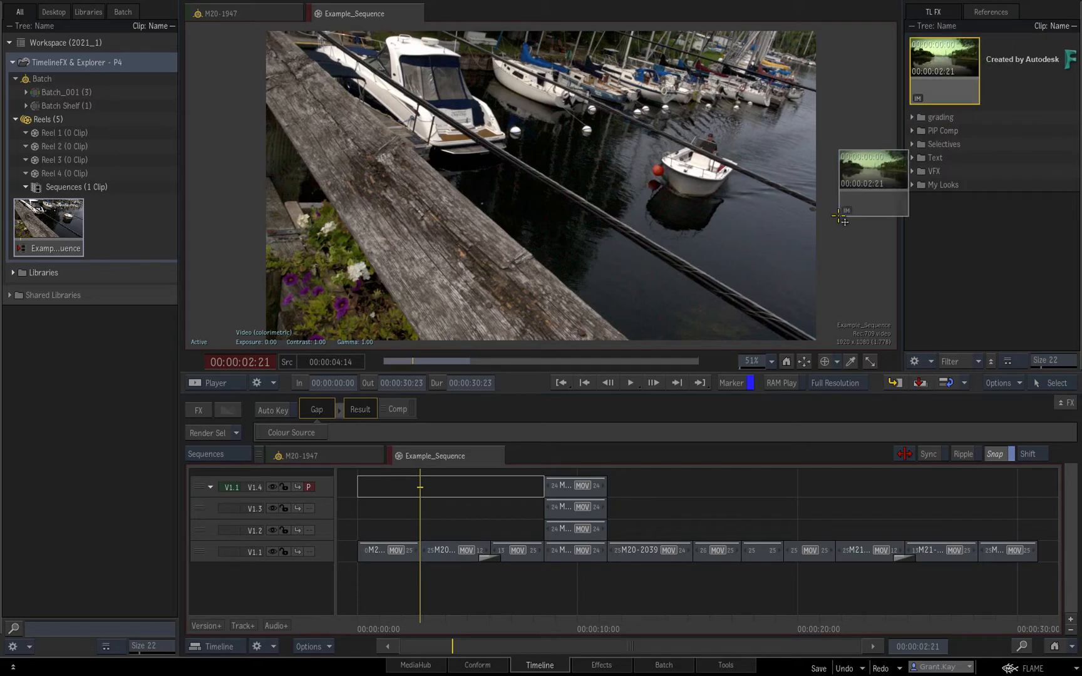
left_click(447, 549)
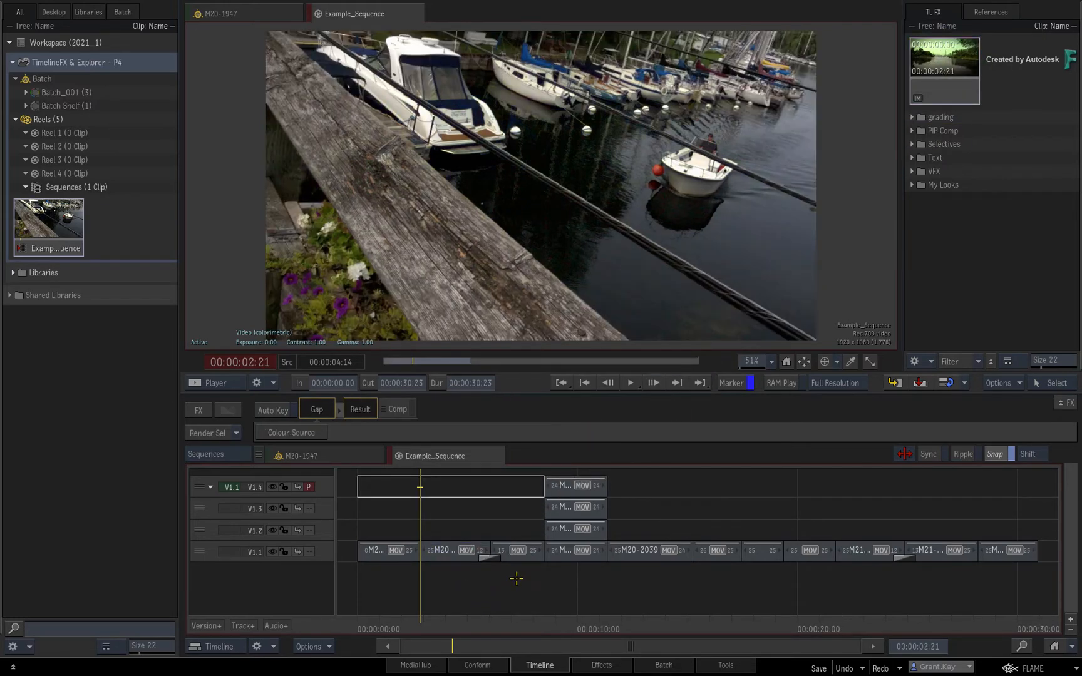
mouse_move(498, 190)
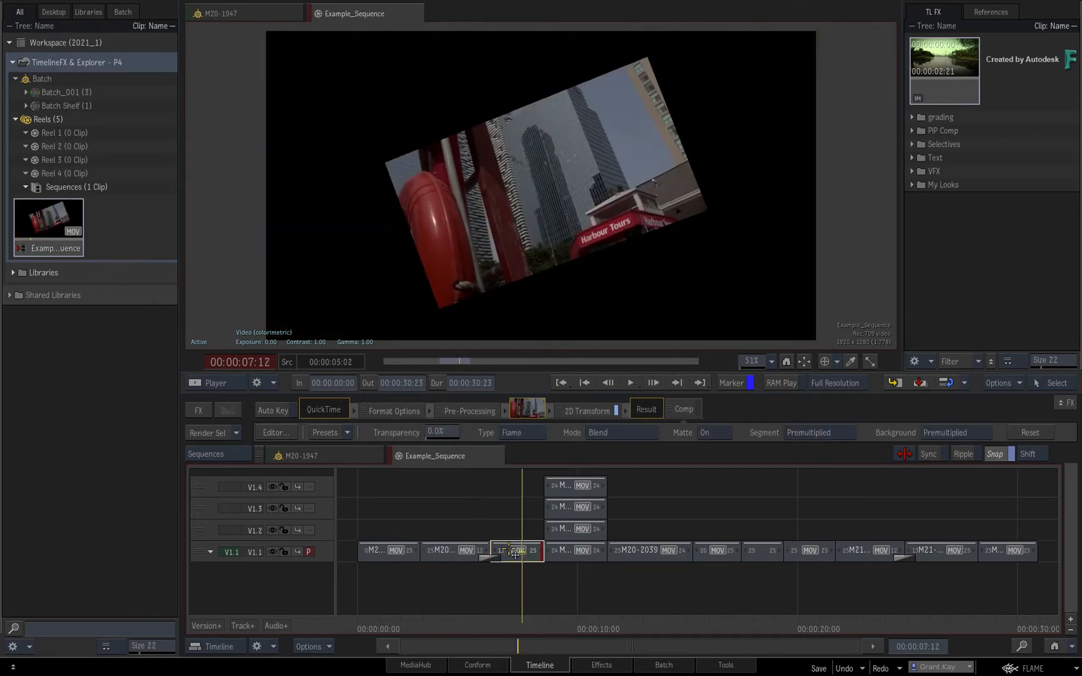
- Bring up the 2D Transform FX button's actions to save its setup to the Explorer's top level
left_click(588, 411)
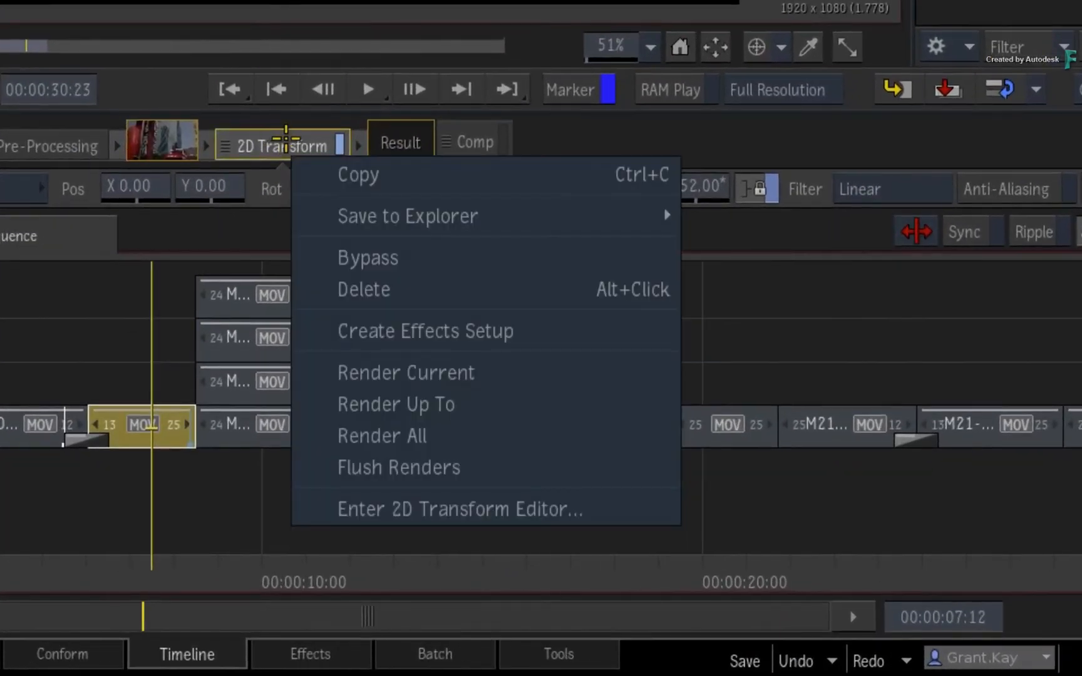
mouse_move(407, 216)
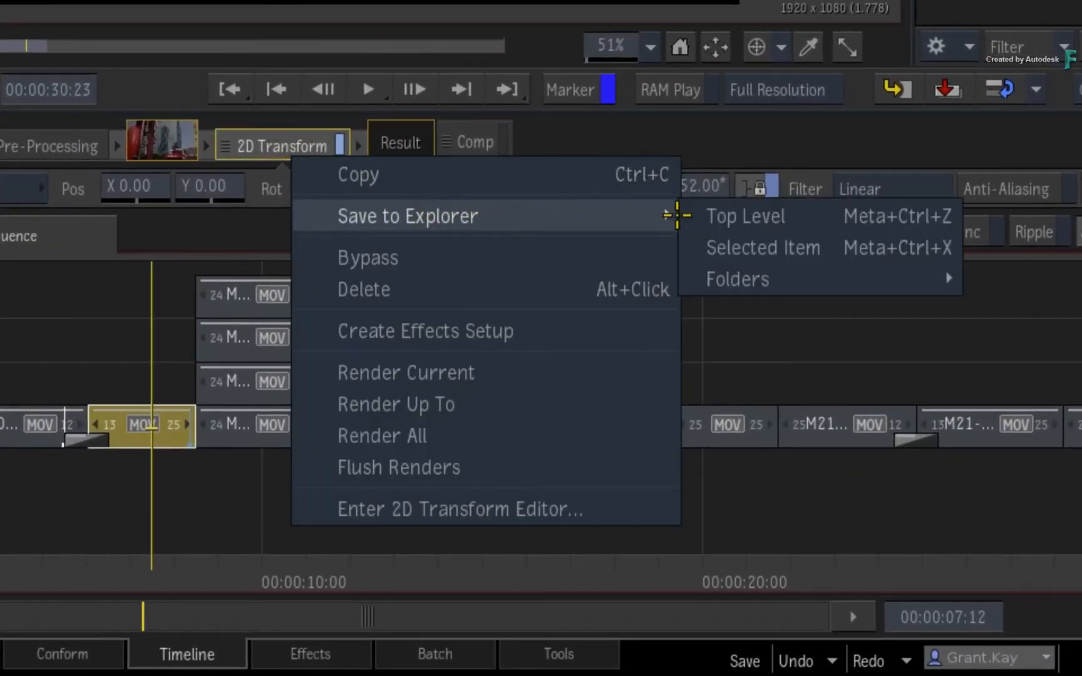
mouse_move(763, 248)
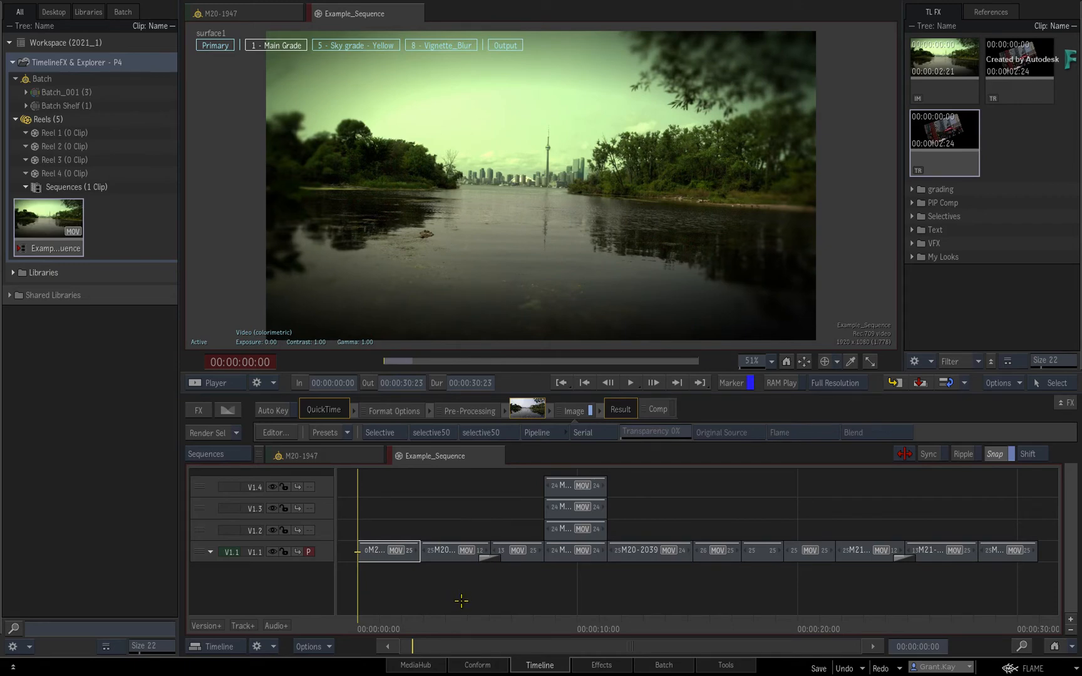
mouse_move(996, 331)
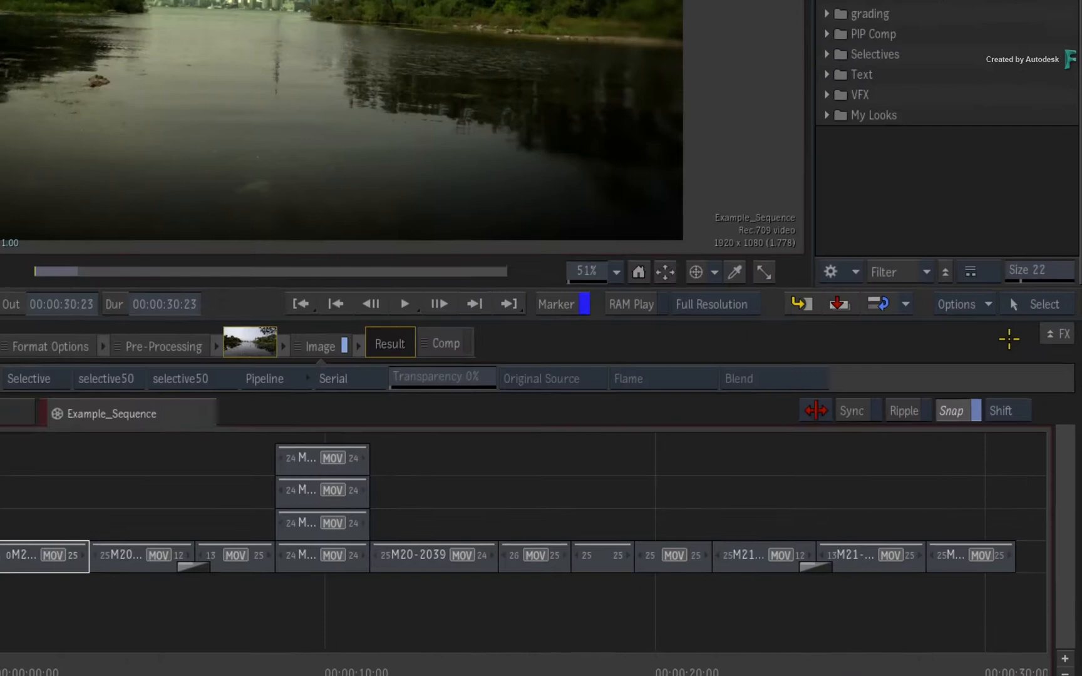
- Bring up the viewer display options for the graded lake shot before switching to Trim View
left_click(957, 303)
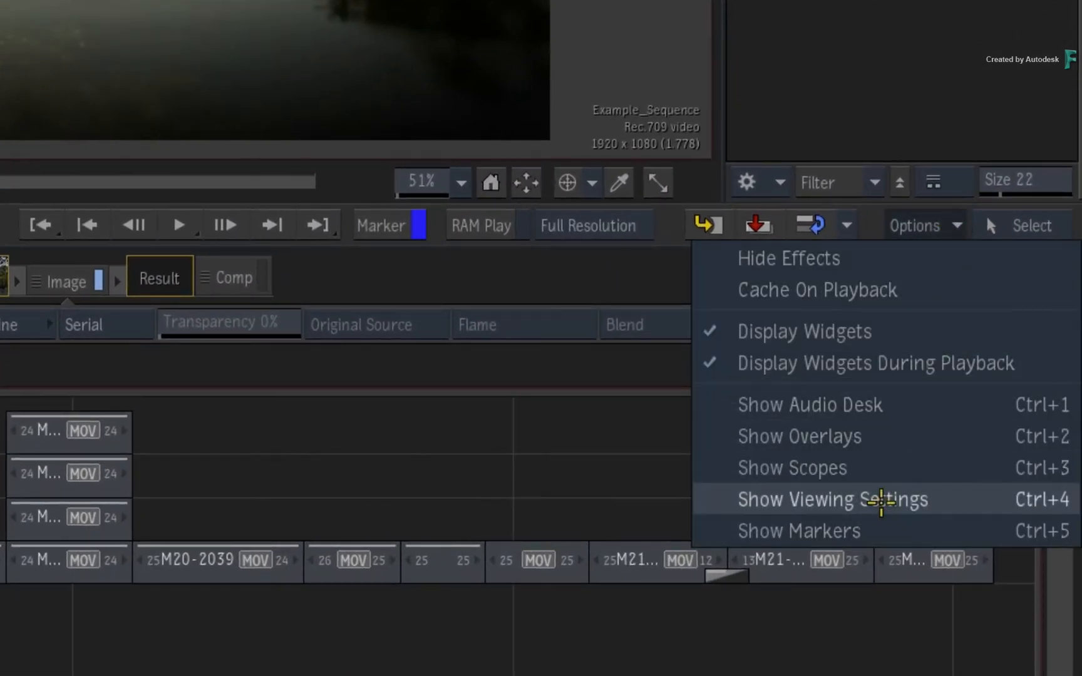
mouse_move(874, 531)
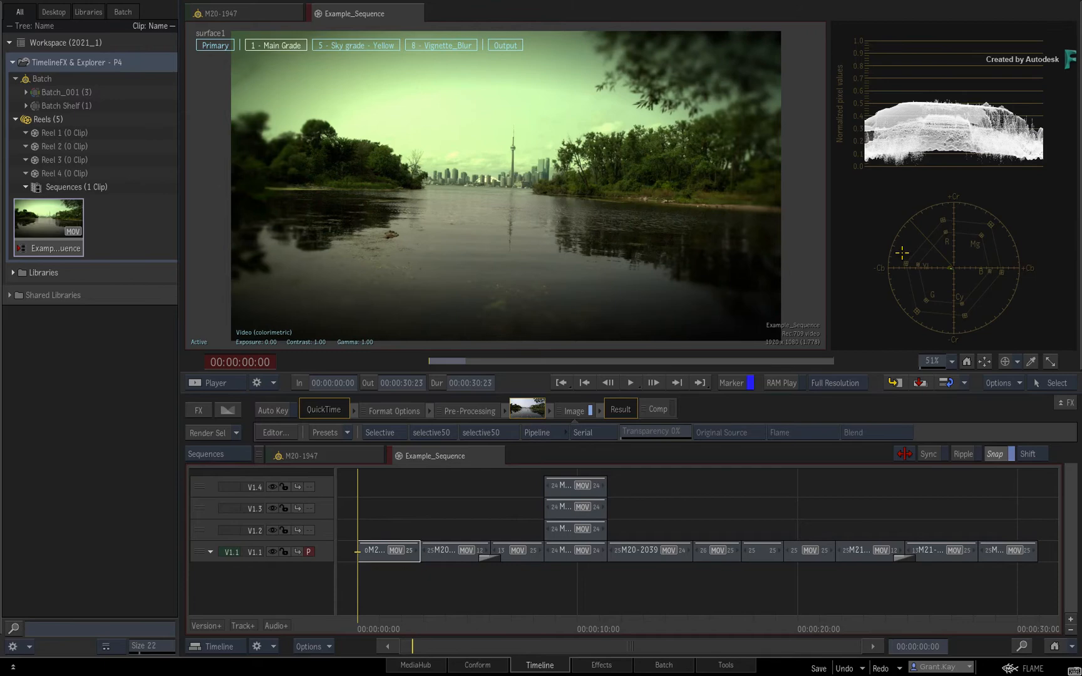
mouse_move(808, 267)
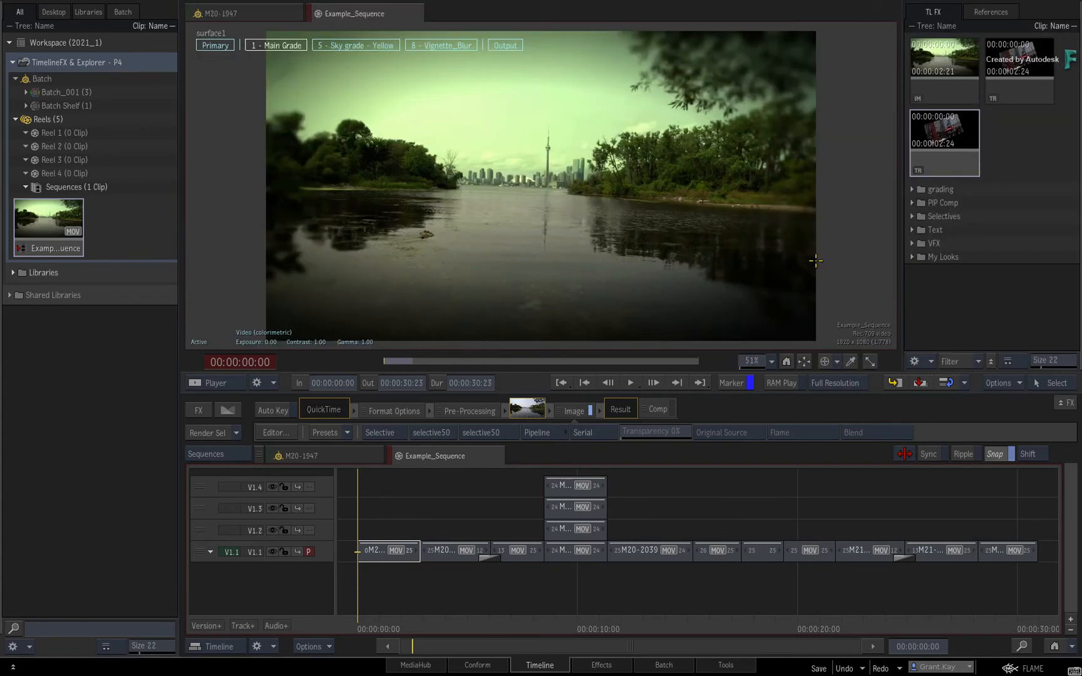
mouse_move(859, 260)
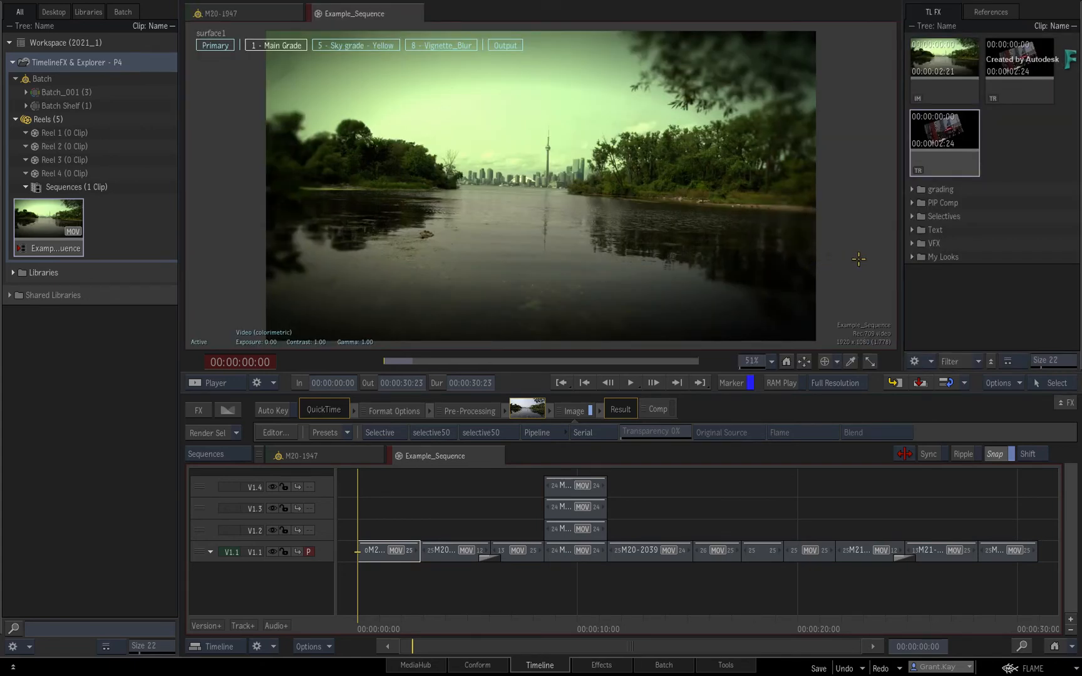
mouse_move(852, 254)
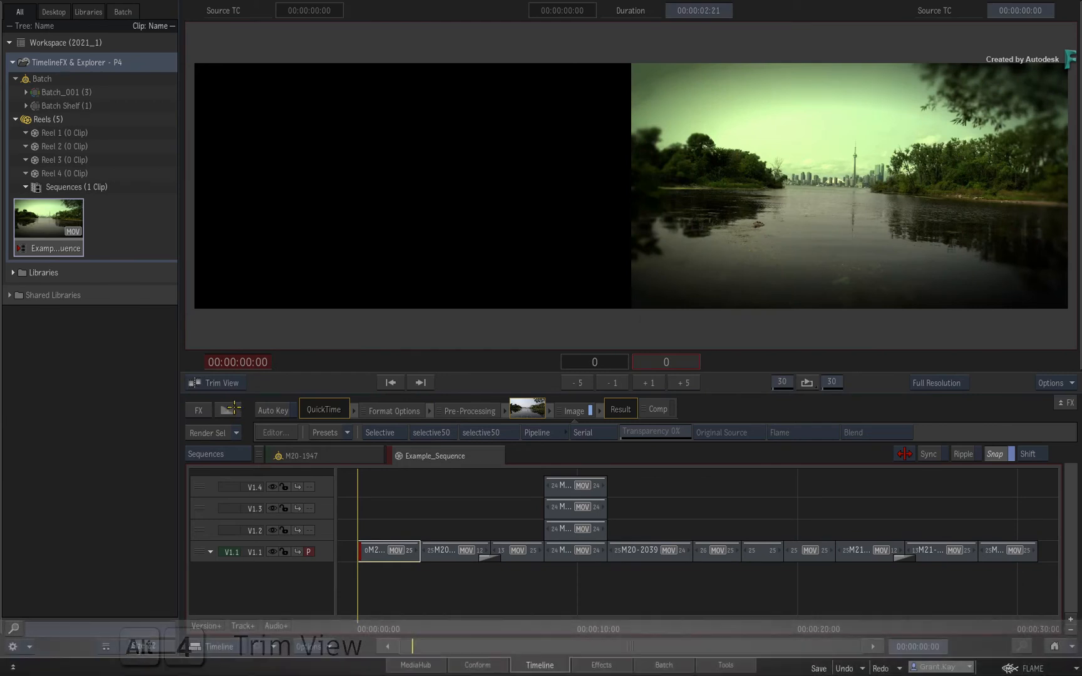
- Switch to the Batch schematic where the Action comp feeds an Image node, Explorer alongside
left_click(219, 646)
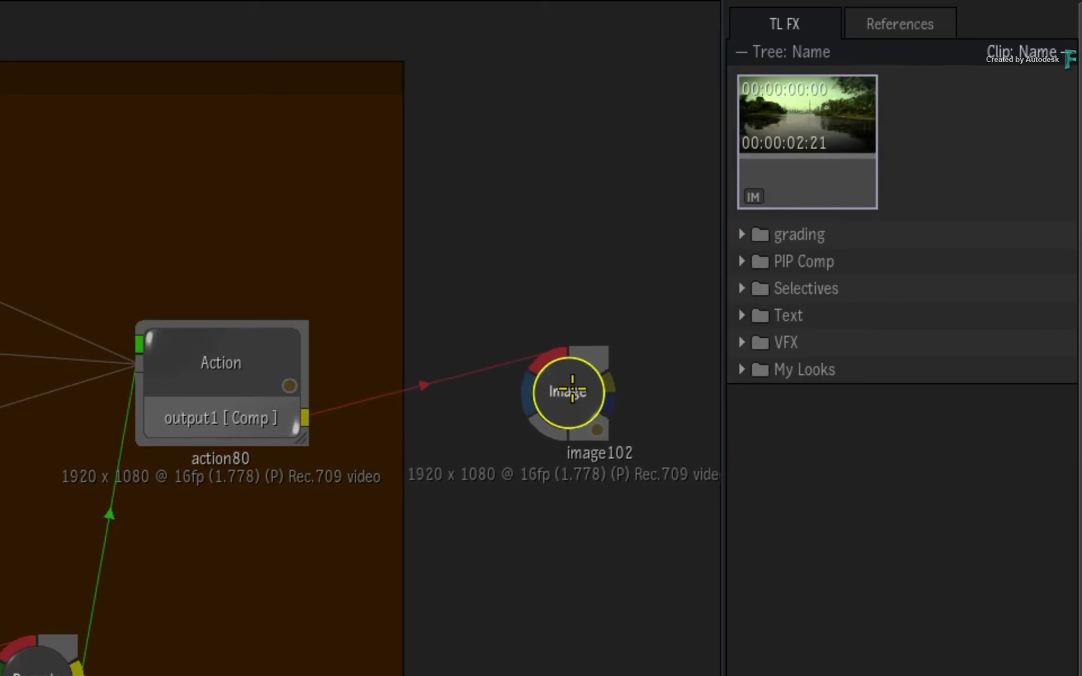
- Turn the image102 node into a BFX clip named image102 [BFX] via Create BFX
left_click(221, 383)
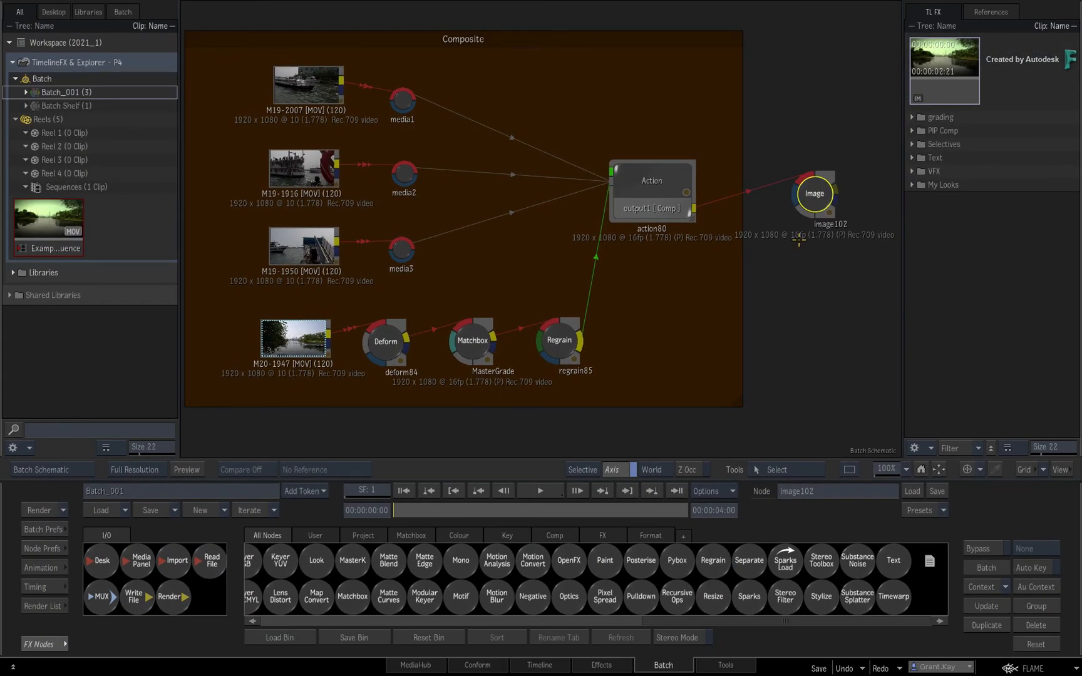
mouse_move(801, 242)
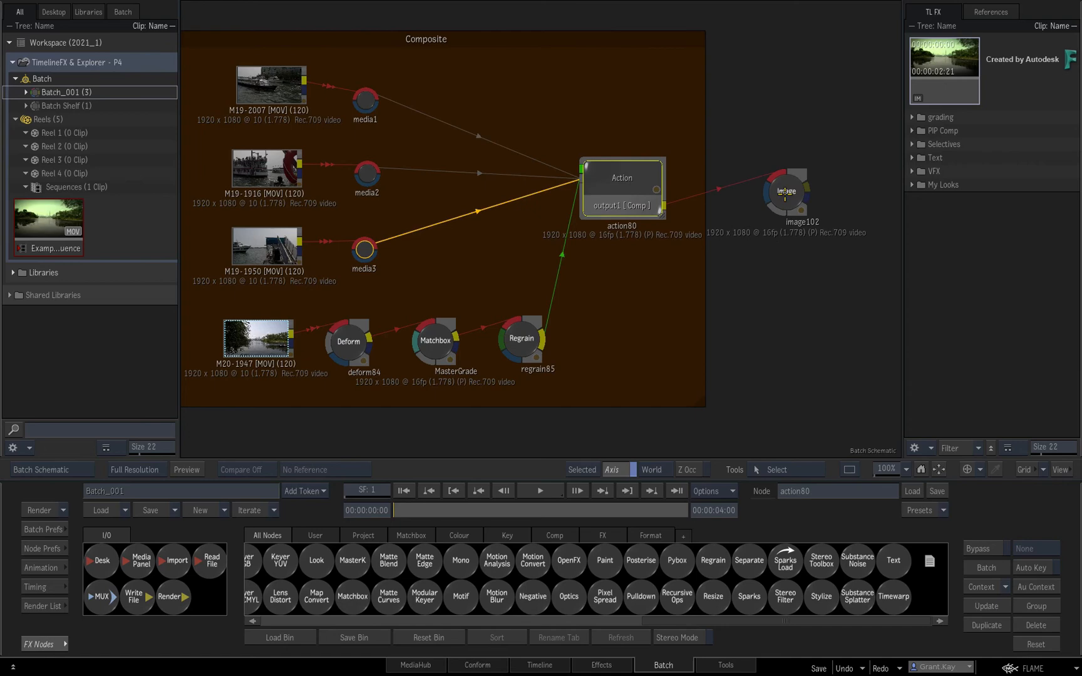
left_click(792, 193)
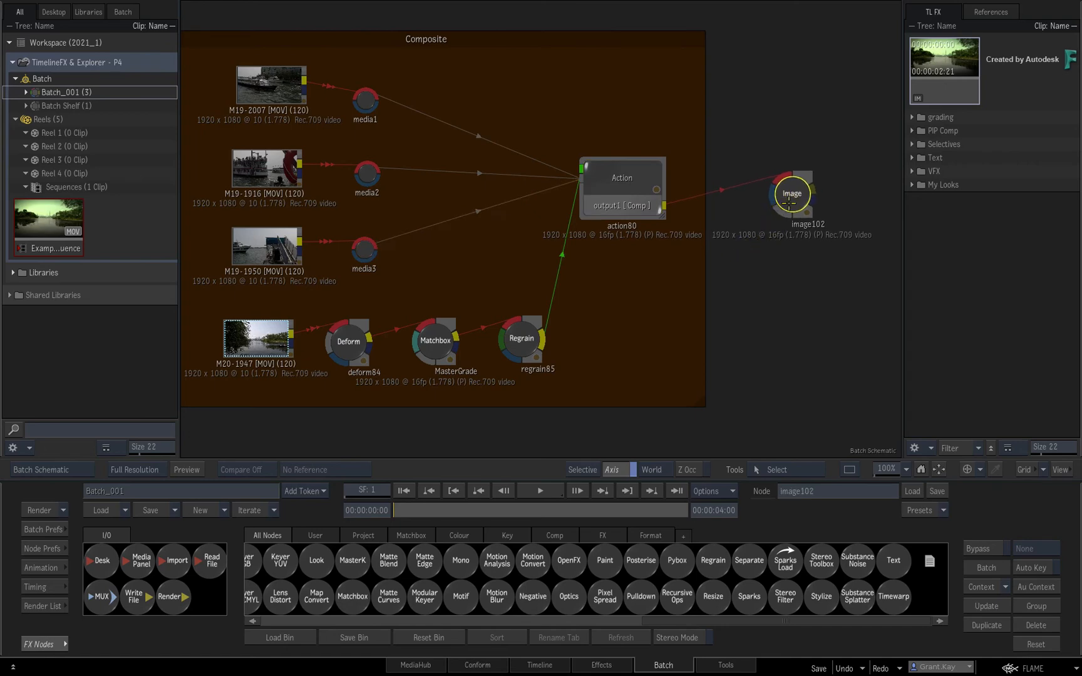
right_click(790, 194)
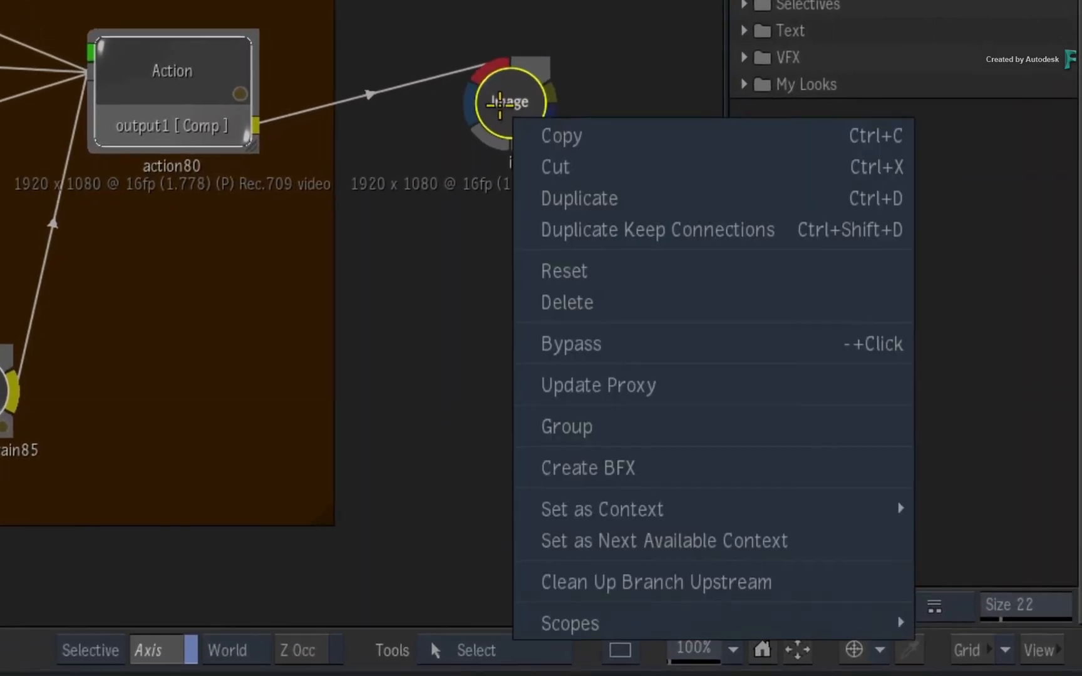
left_click(587, 467)
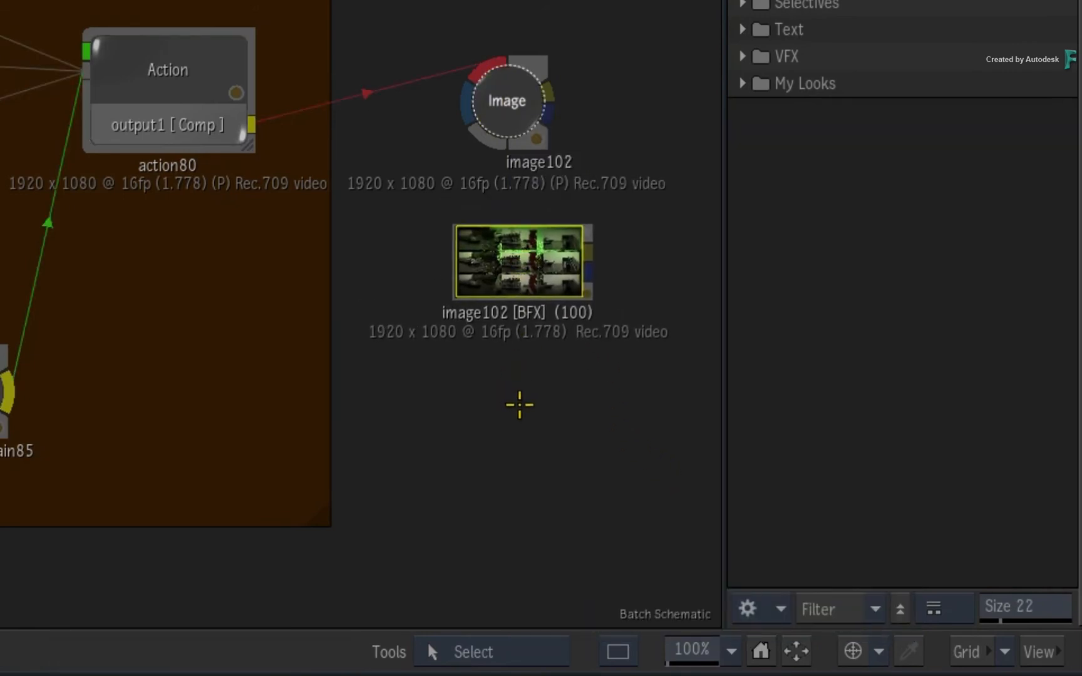
mouse_move(518, 387)
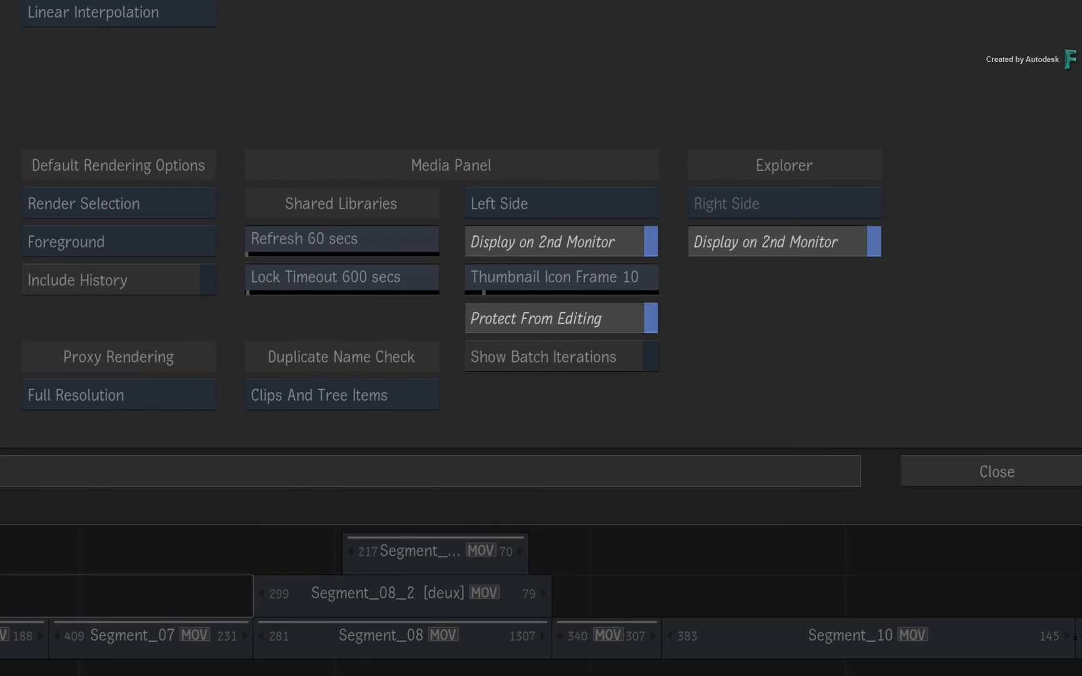
- Bring up the preferences for Media Panel and Explorer side and 2nd-monitor display
left_click(997, 470)
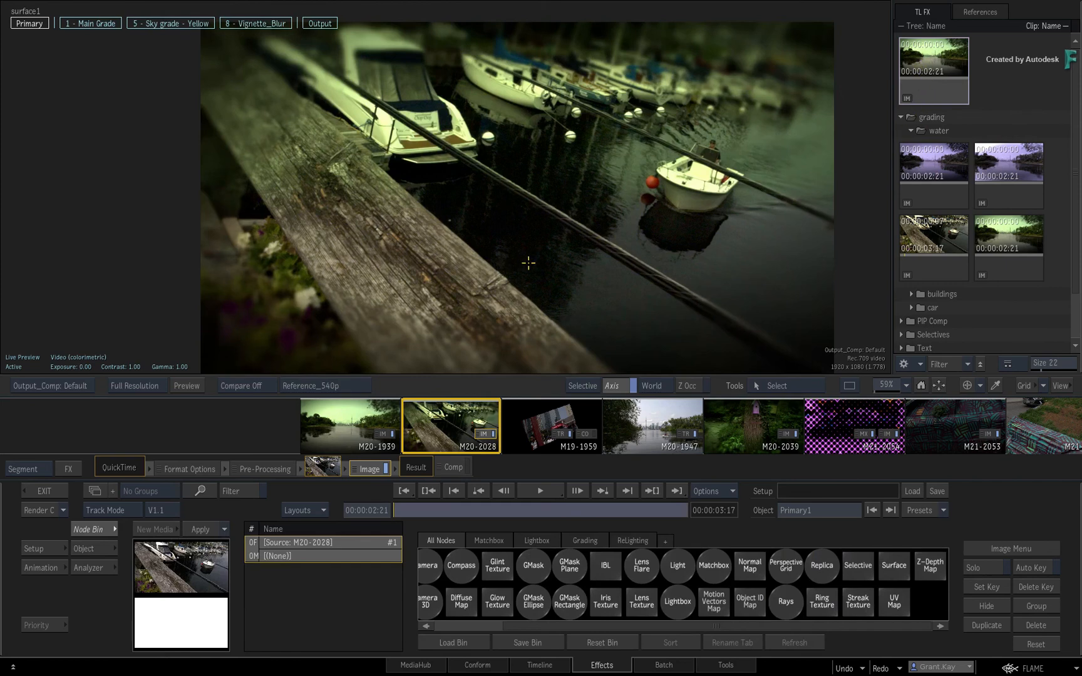
mouse_move(522, 266)
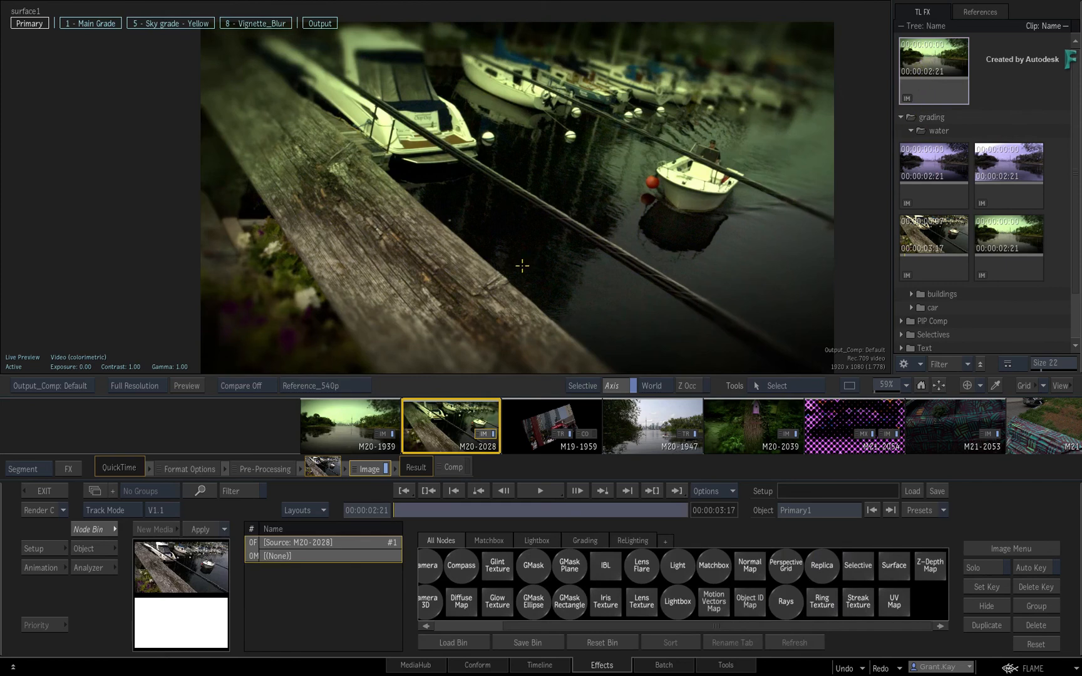